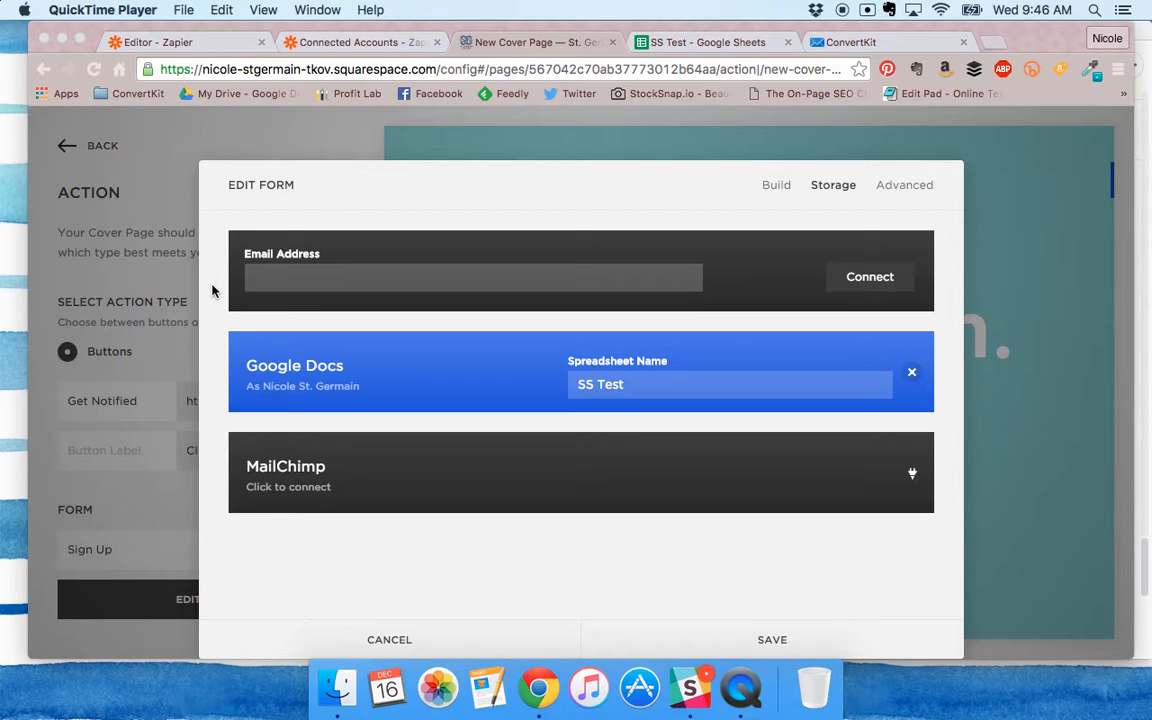
mouse_move(352, 388)
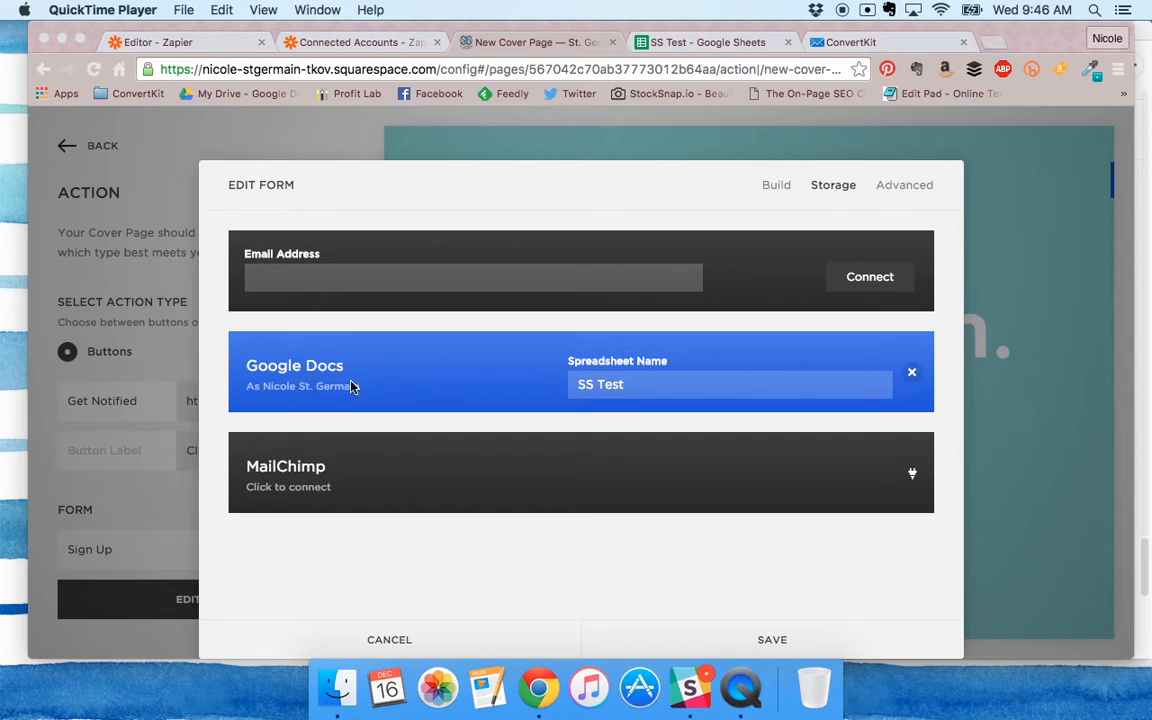
mouse_move(660, 380)
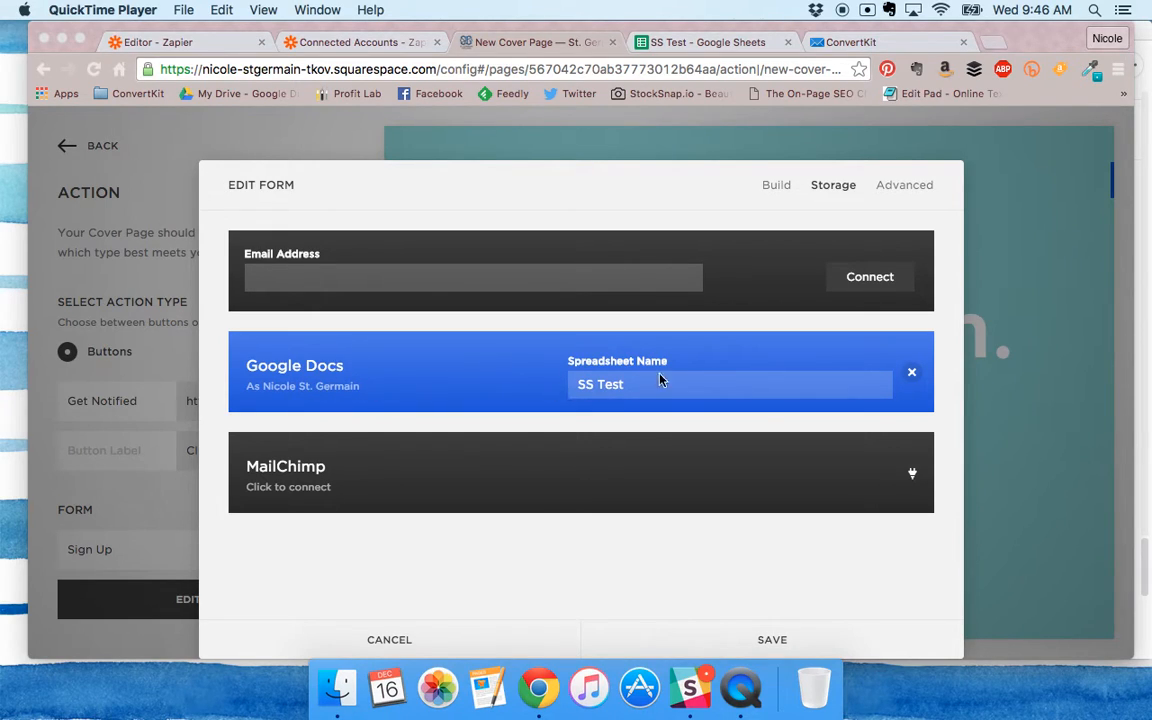
mouse_move(704, 352)
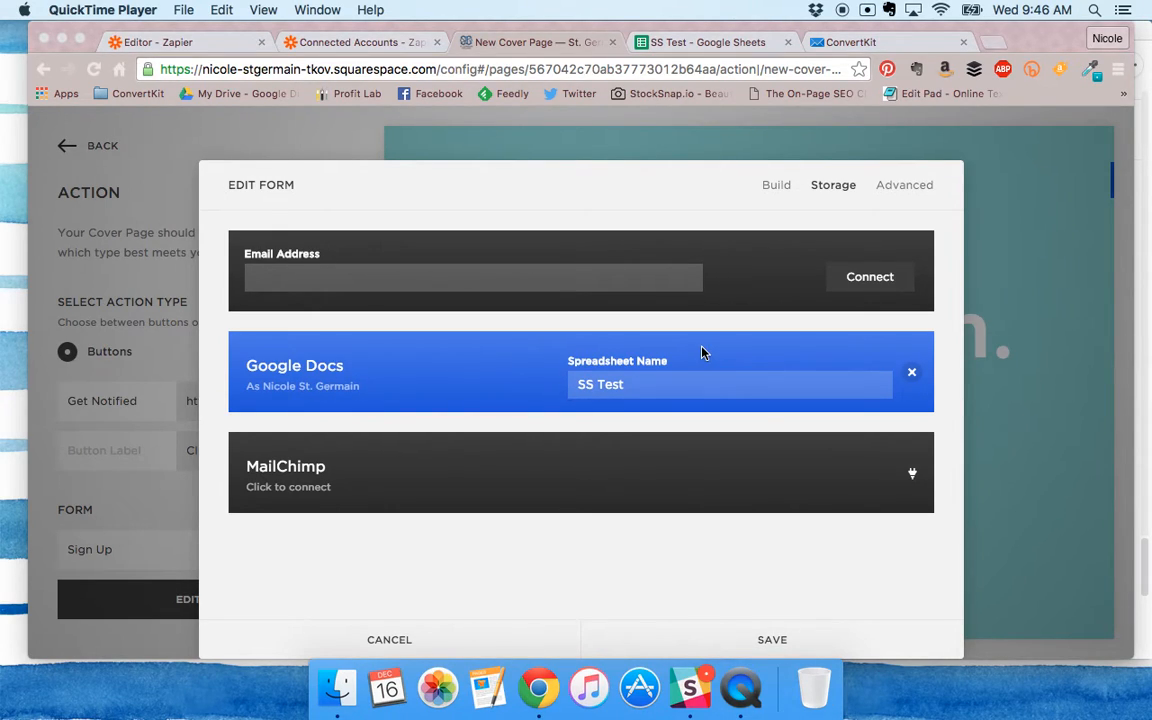
mouse_move(668, 360)
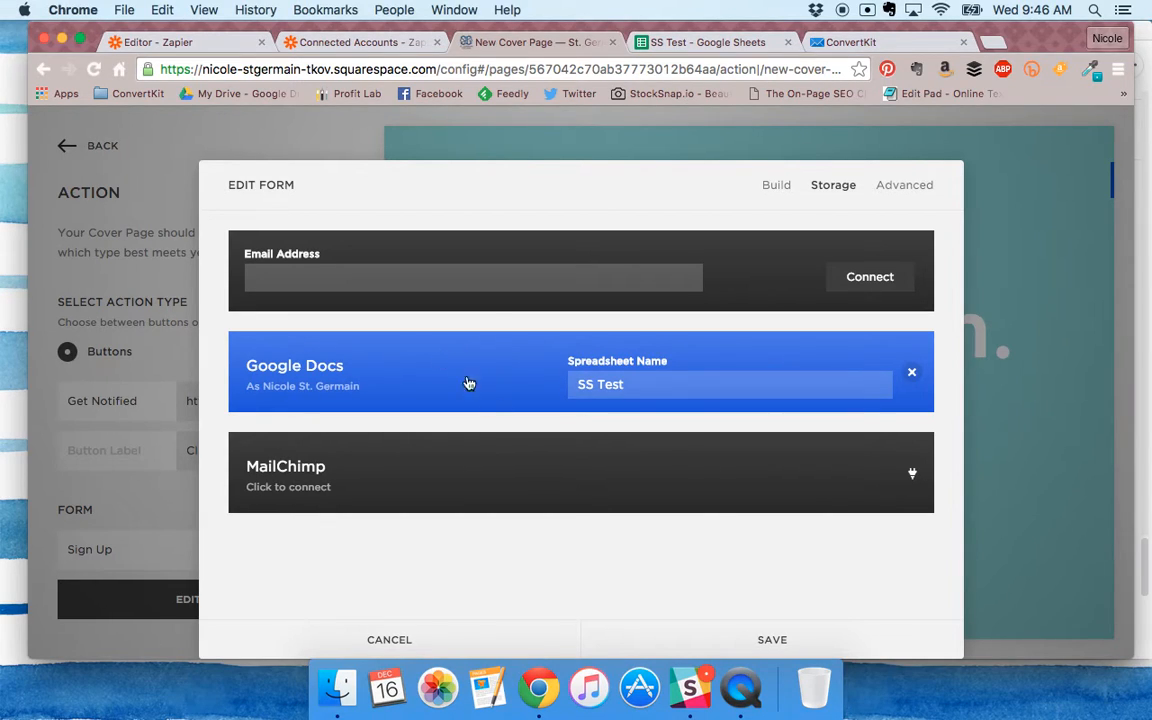
- Save the form storage so submissions go to the SS Test Google Docs spreadsheet
click(772, 640)
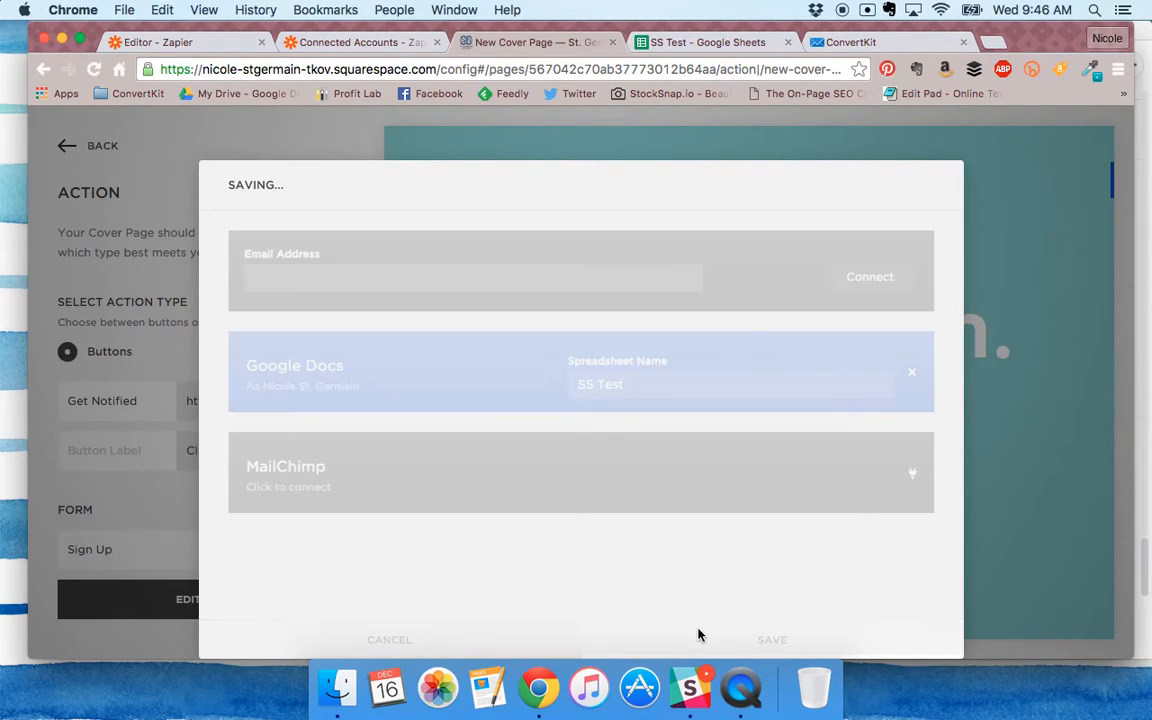
mouse_move(348, 544)
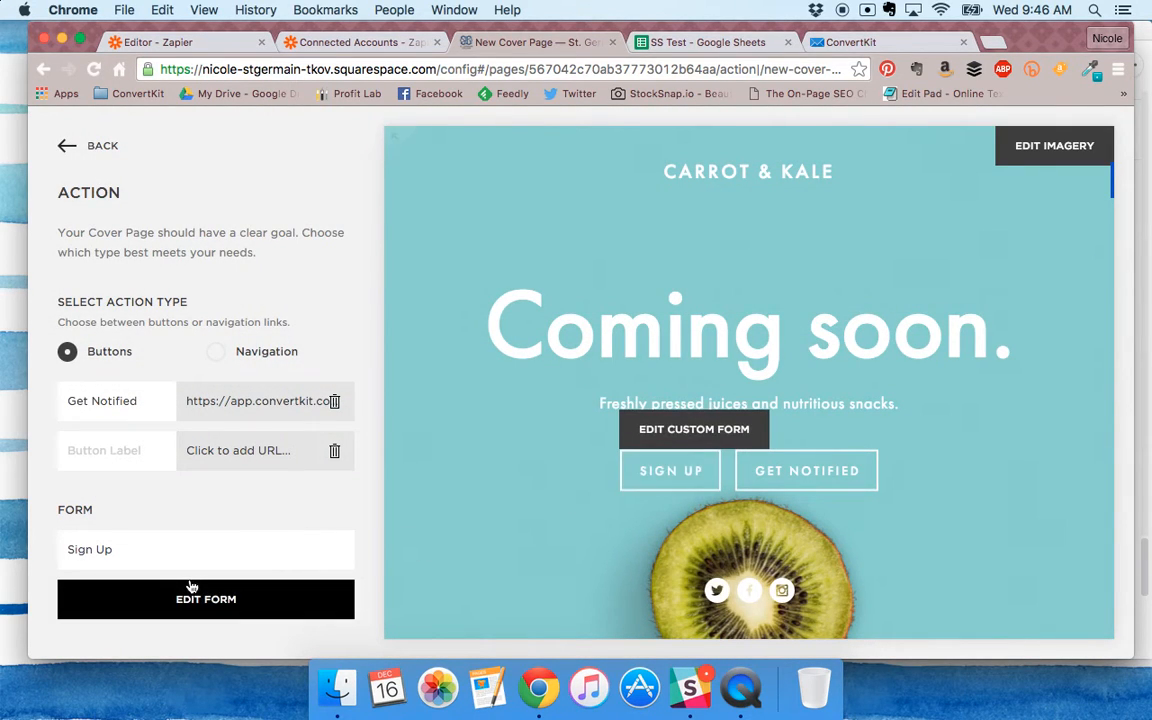
- Add a test Text field to the SS+Z+CK Test sign-up form from Add Form Field
click(204, 600)
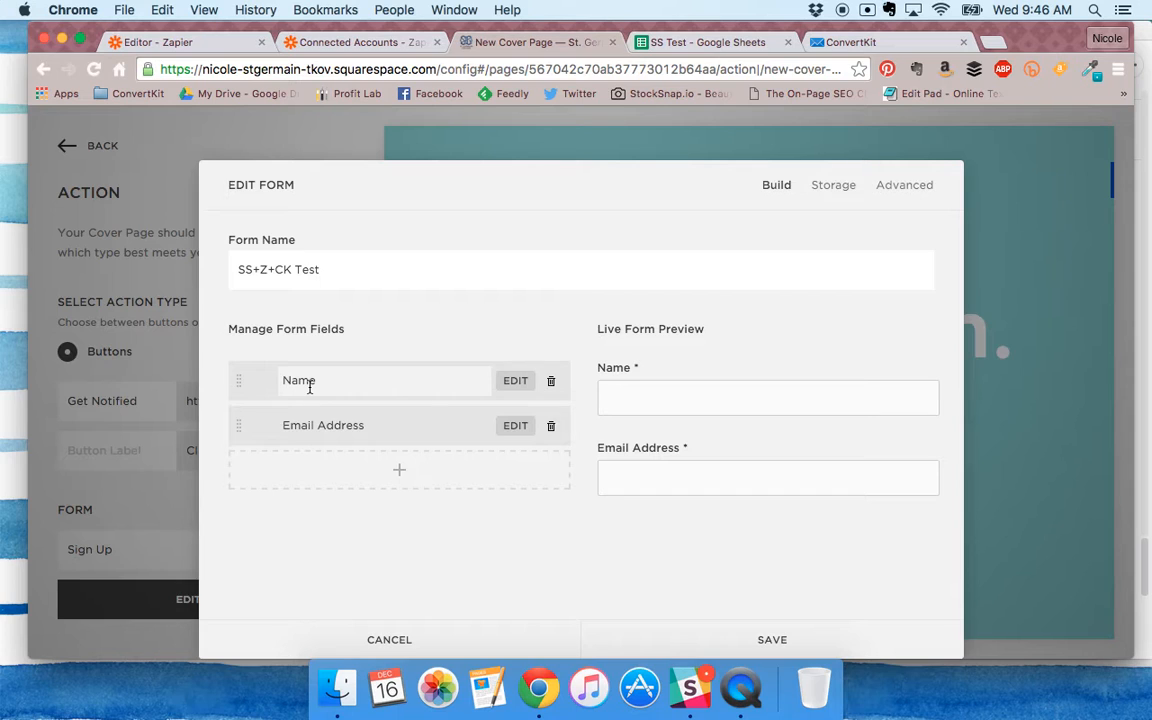
click(398, 470)
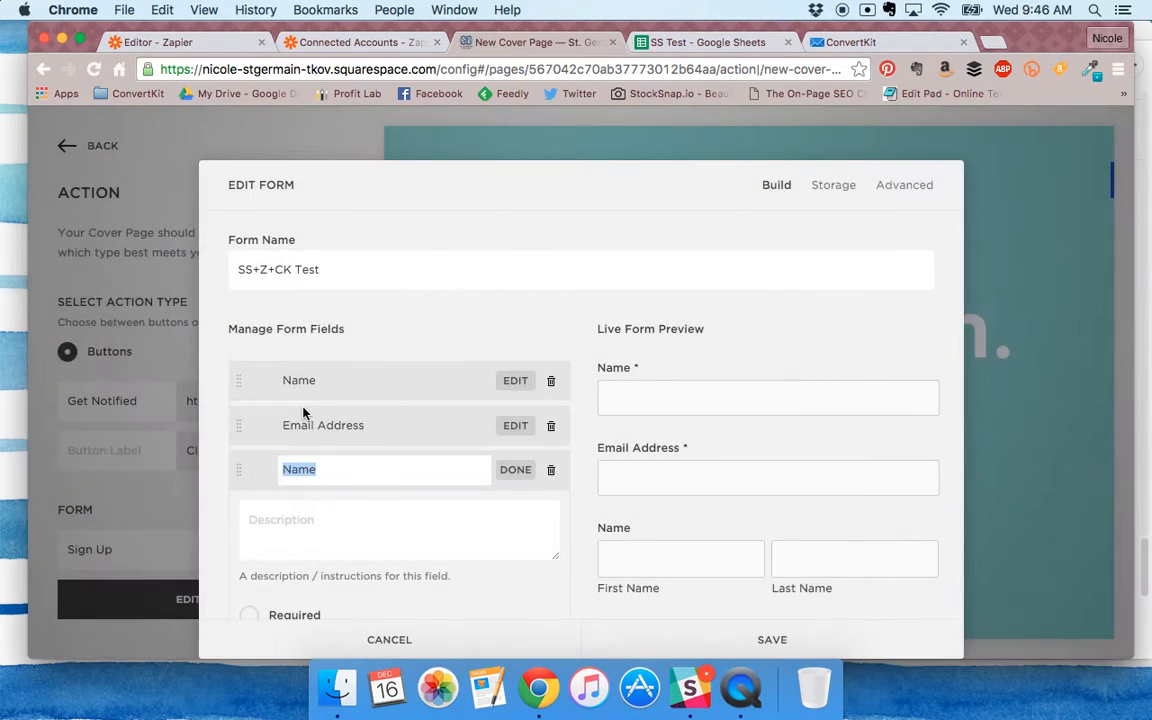
scroll(down, 3)
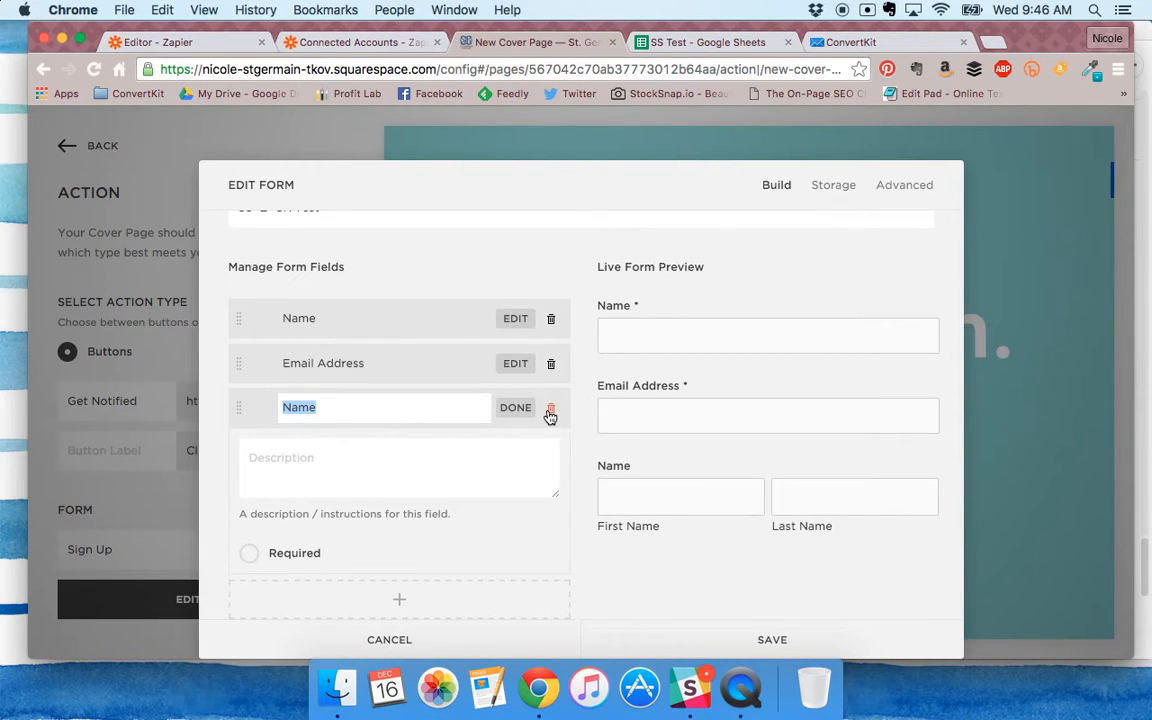
click(550, 412)
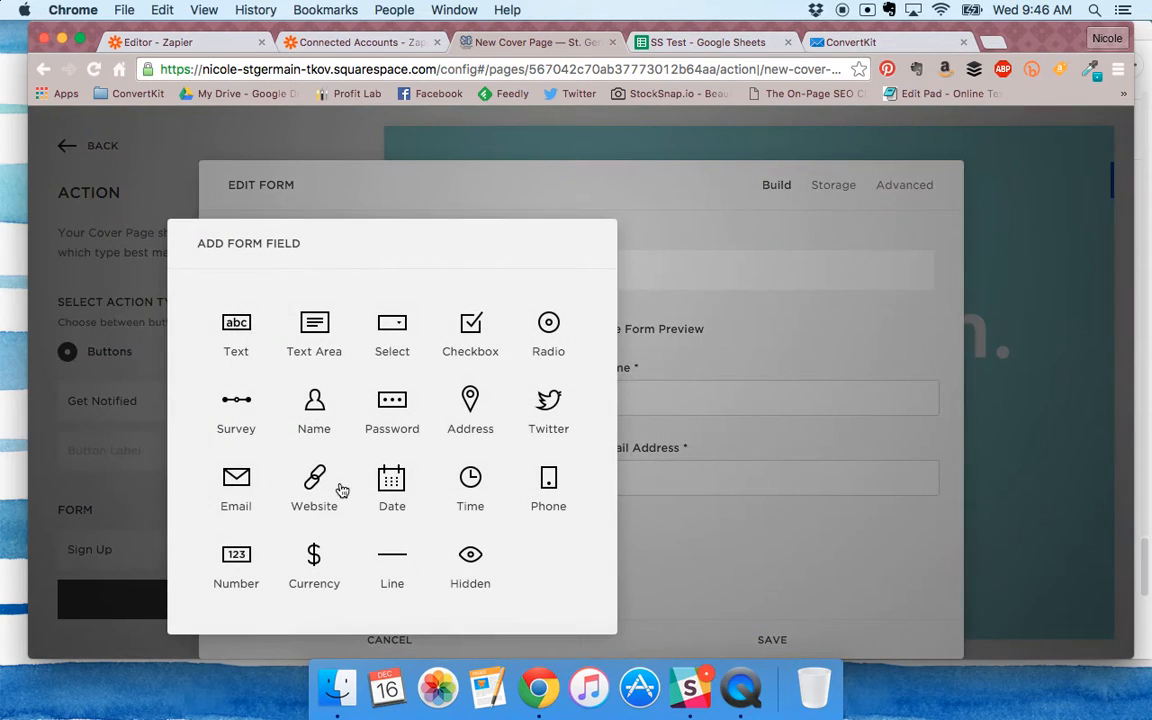
click(236, 336)
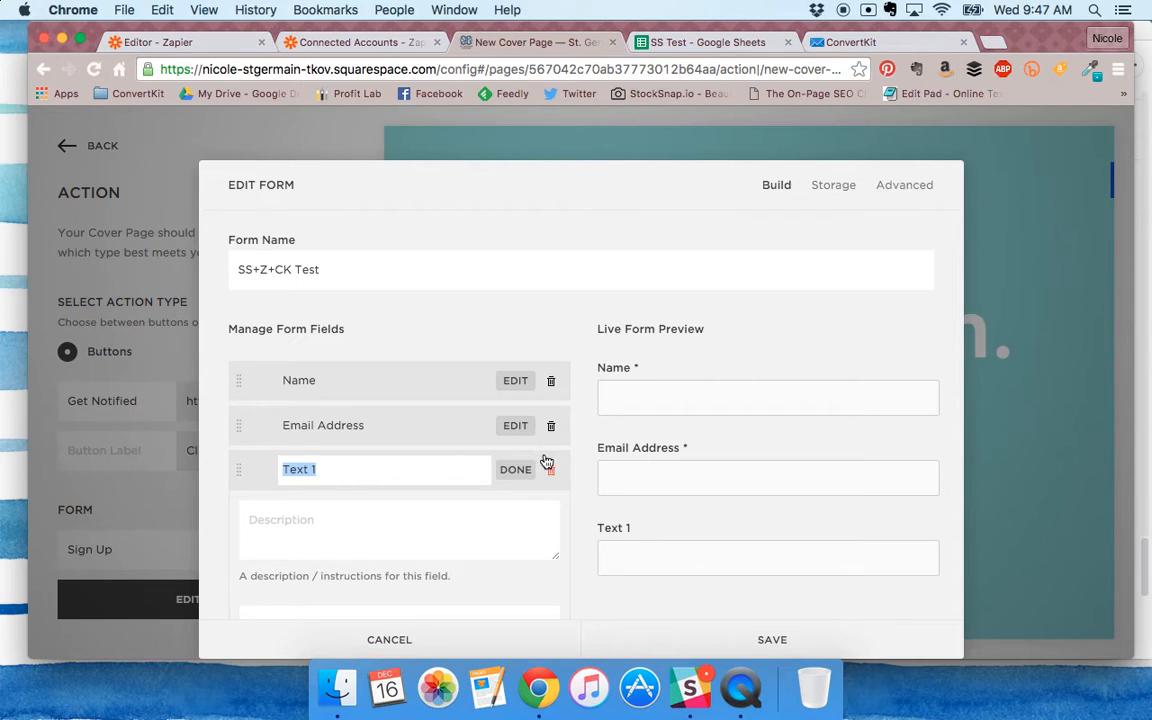
- Delete the Text 1 field, leaving only Name and Email Address
click(550, 468)
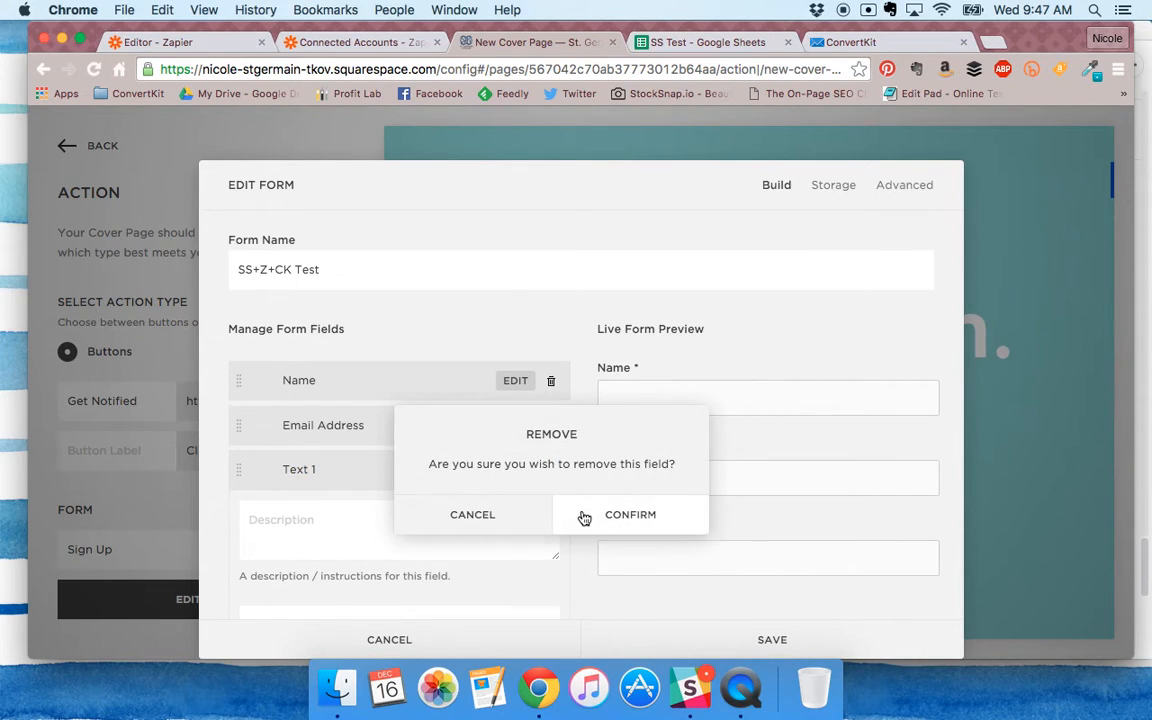
click(630, 514)
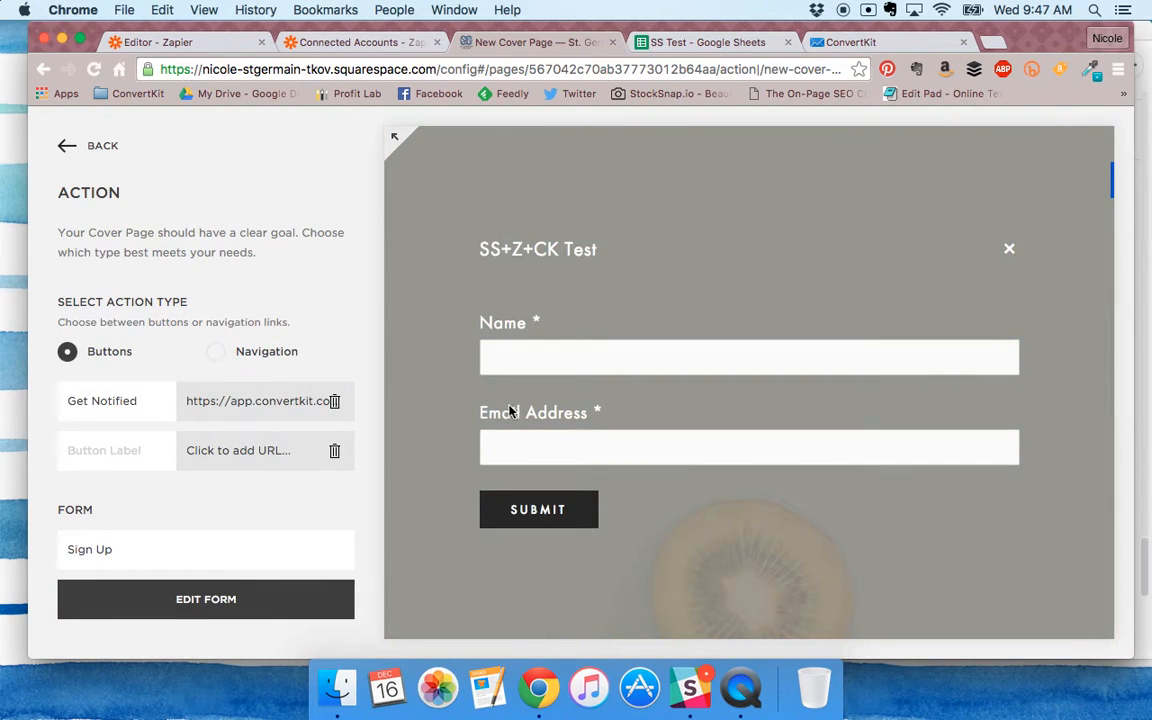
- Submit the sign-up form with empty fields, then check the SS Test spreadsheet
click(748, 356)
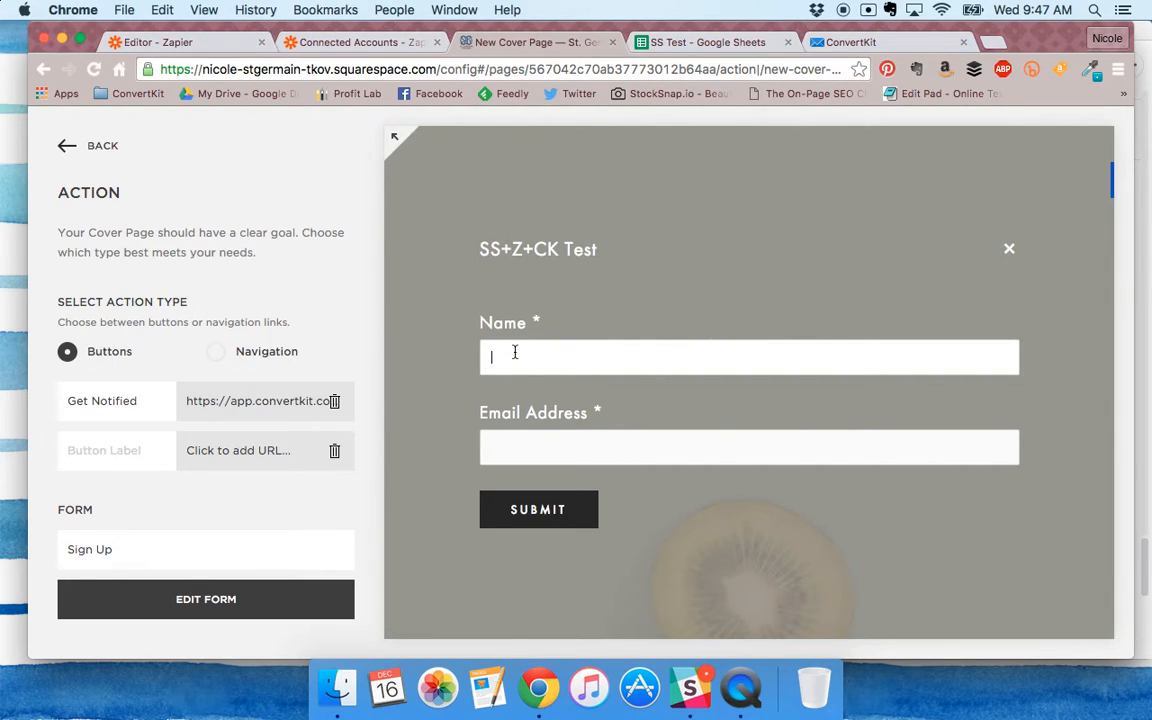
mouse_move(562, 516)
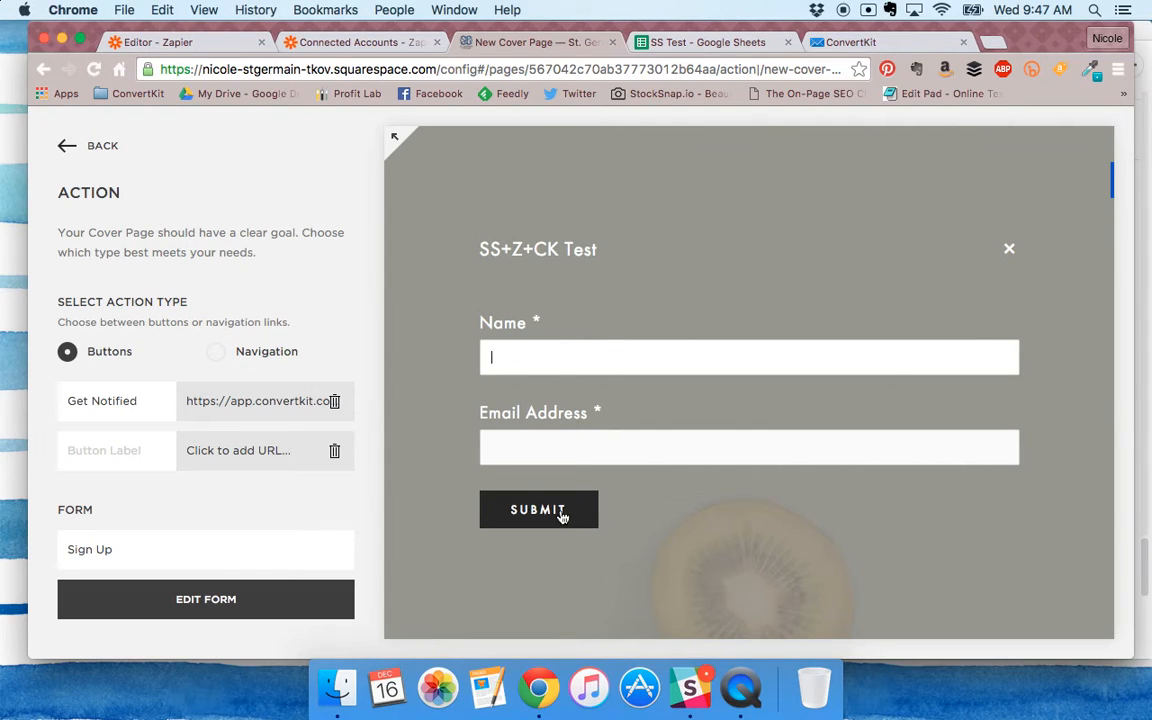
click(538, 510)
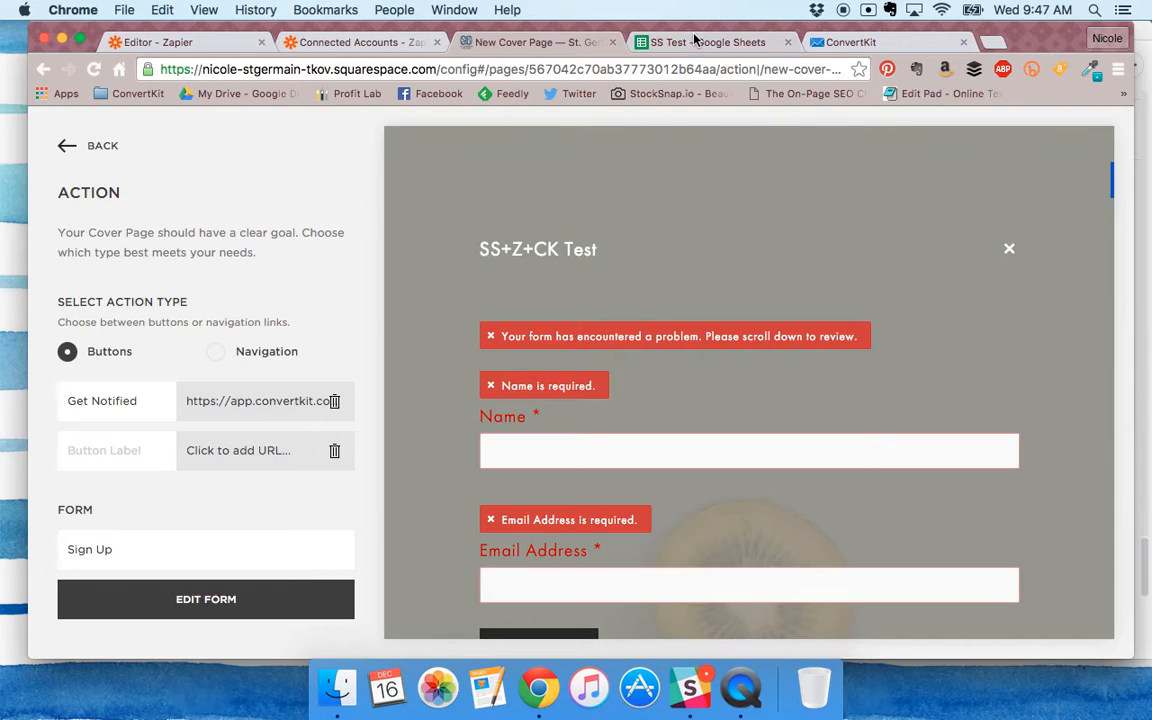
click(712, 42)
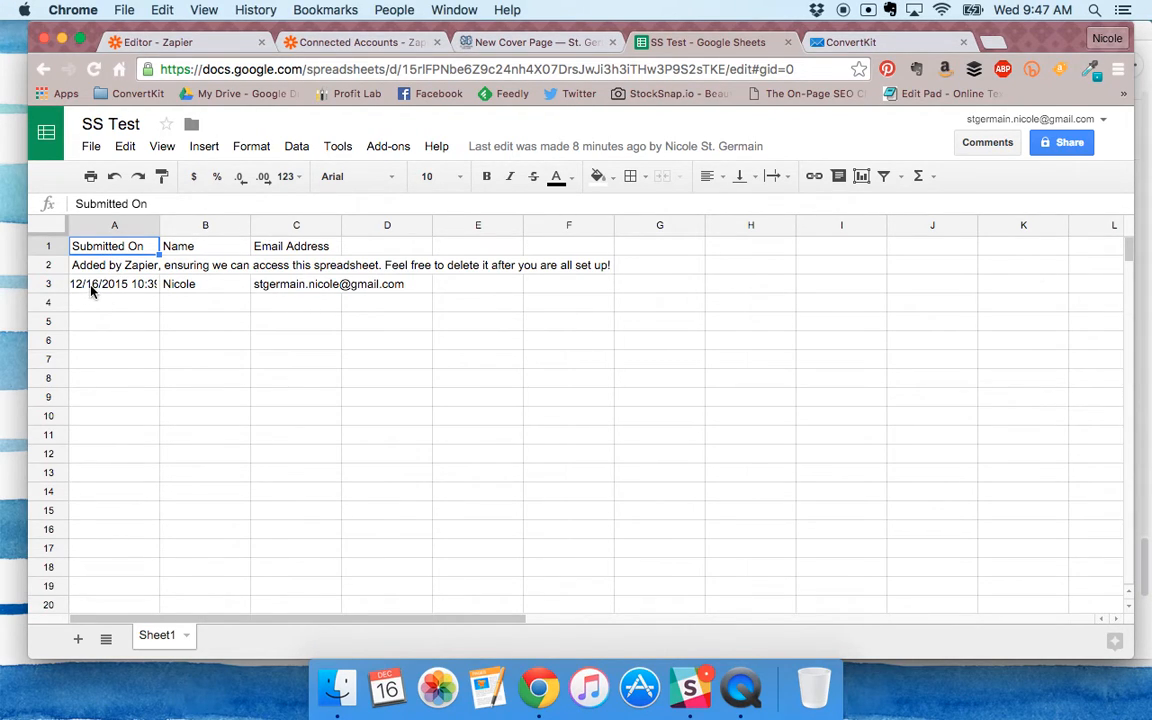
mouse_move(644, 370)
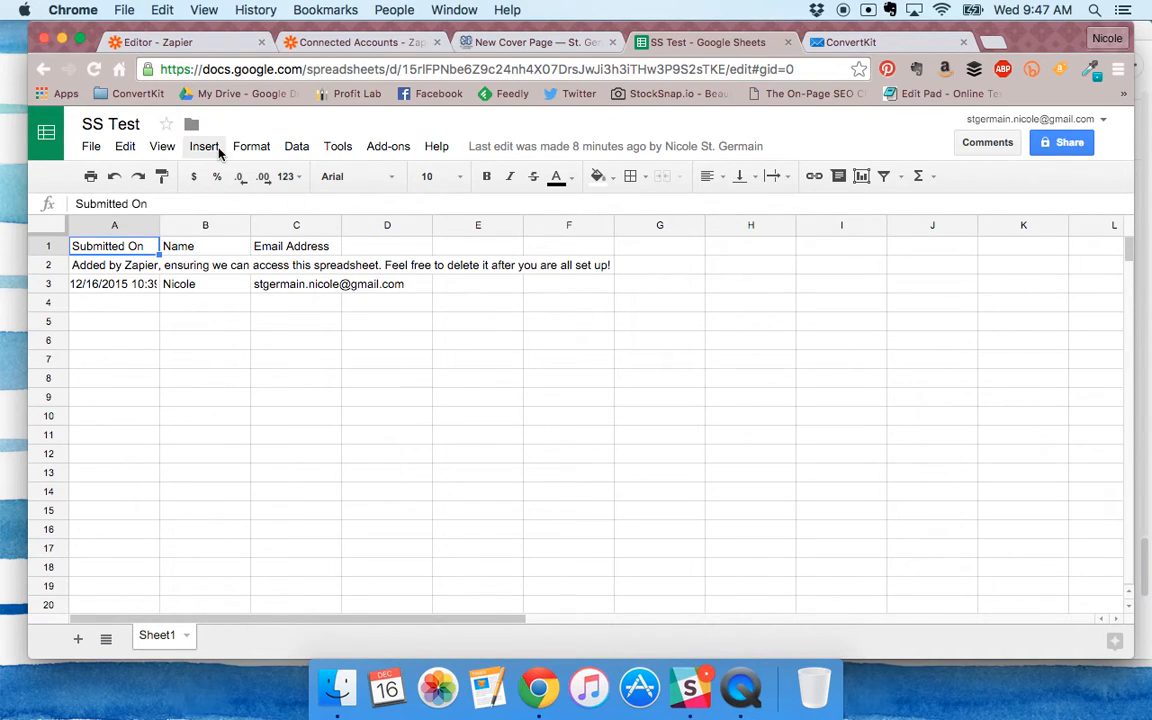
- Review the zap's Google Sheets trigger set to SS Test, Sheet1, with both accounts connected
click(180, 42)
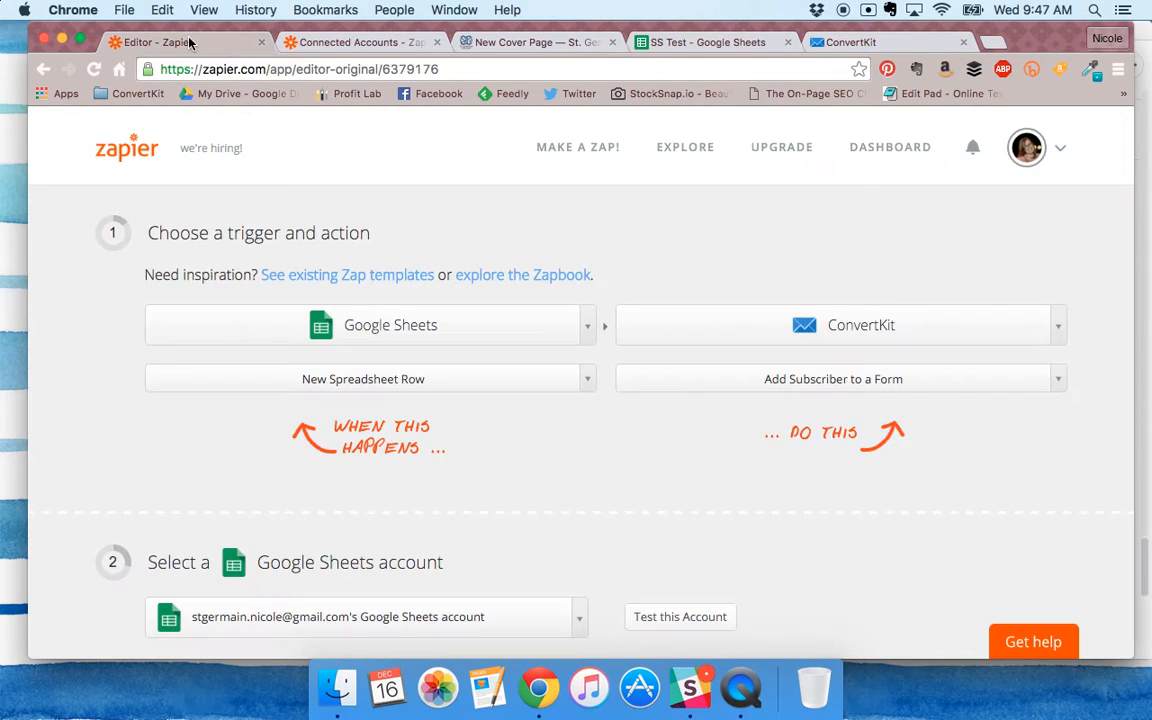
mouse_move(90, 390)
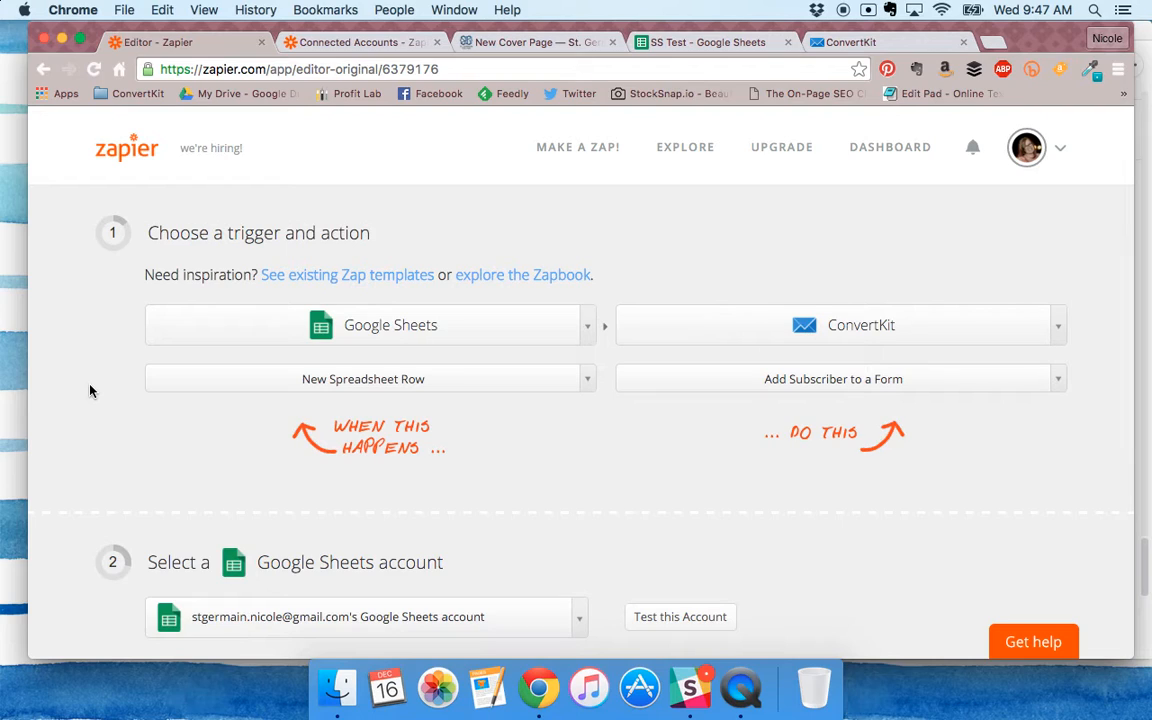
mouse_move(420, 358)
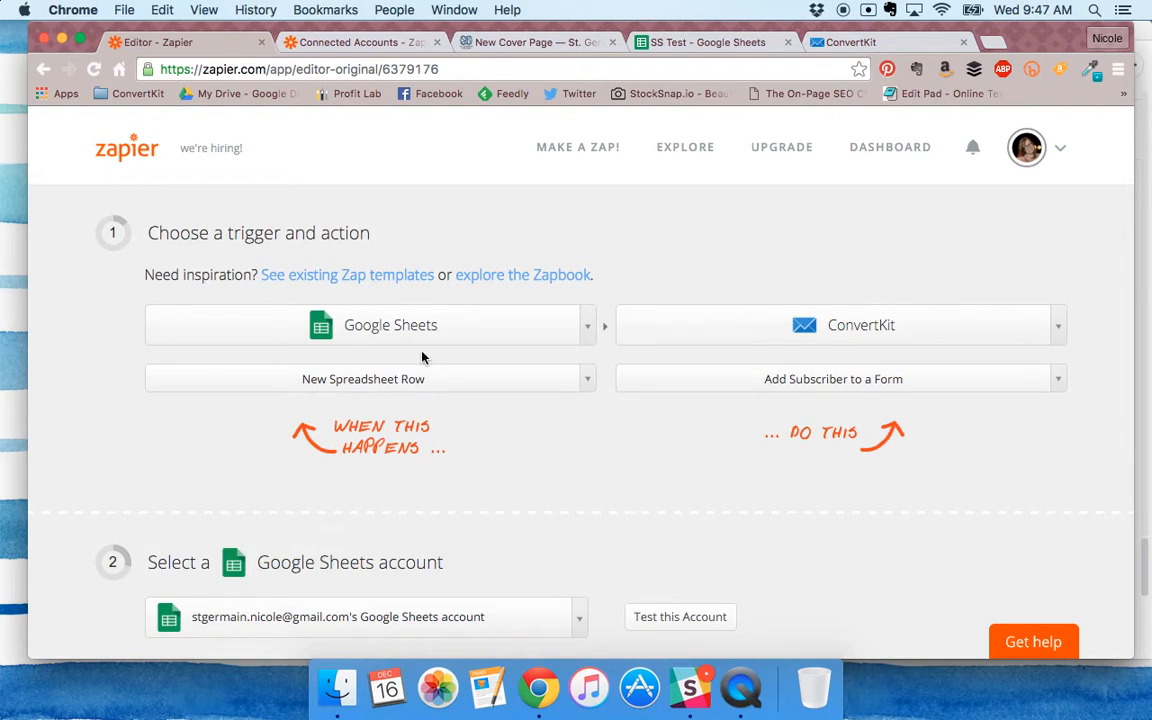
mouse_move(790, 234)
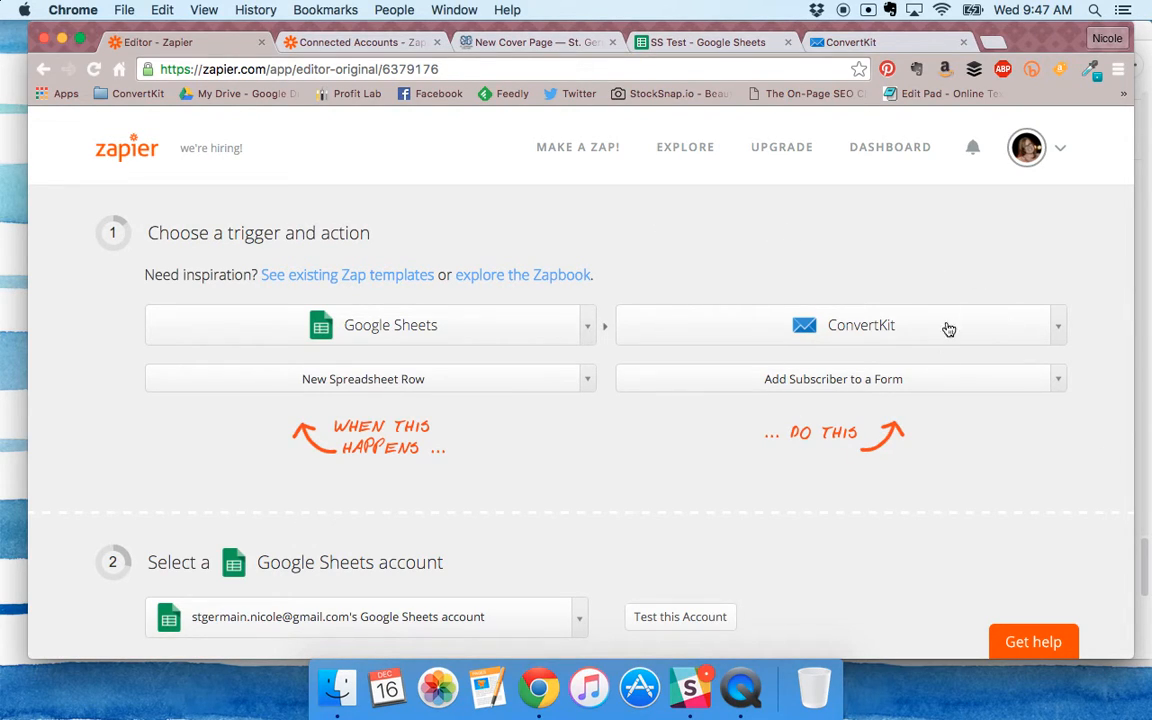
mouse_move(842, 370)
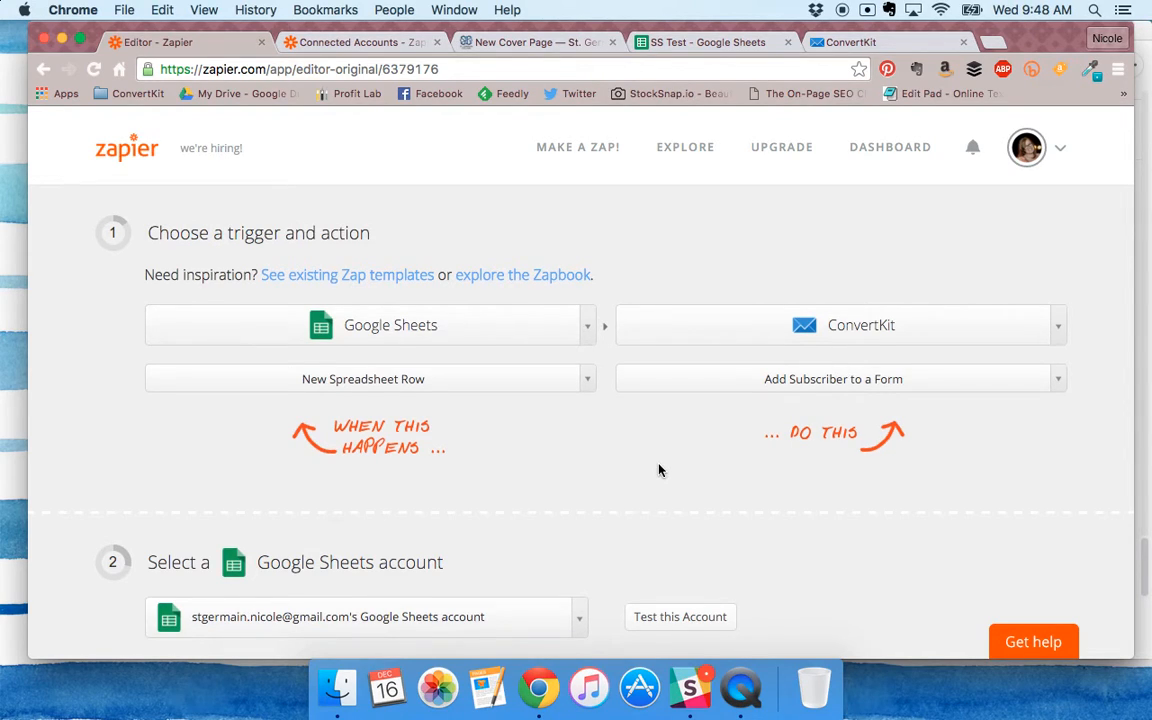
scroll(down, 3)
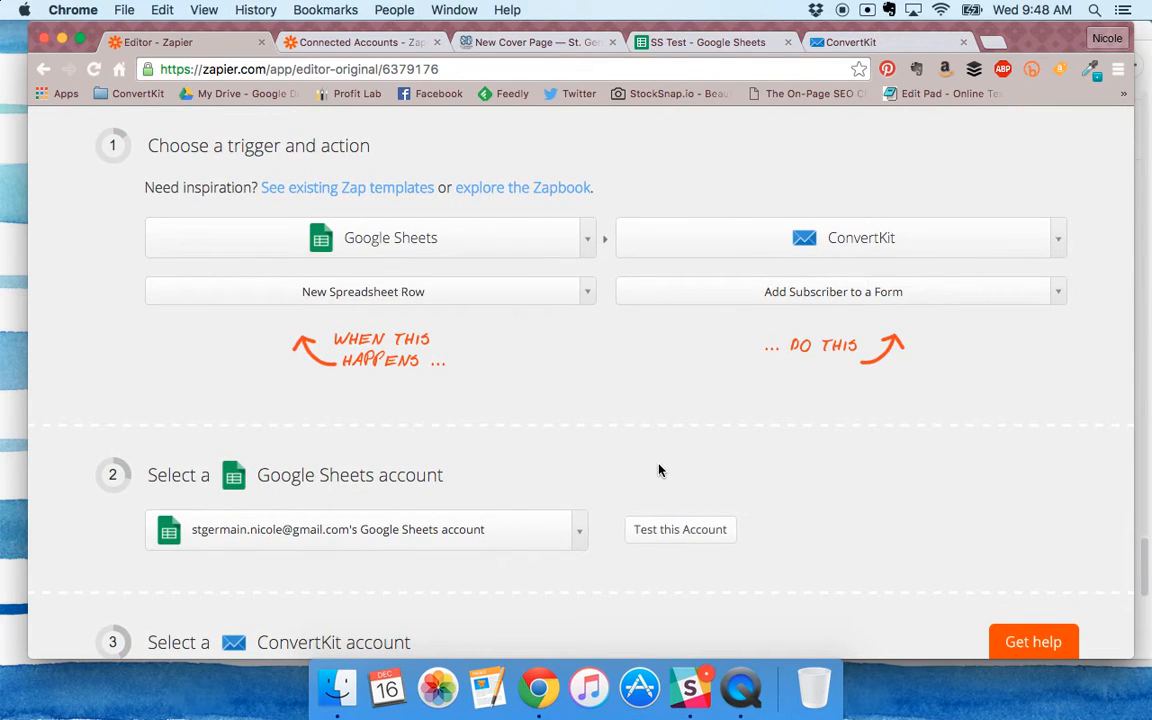
scroll(down, 3)
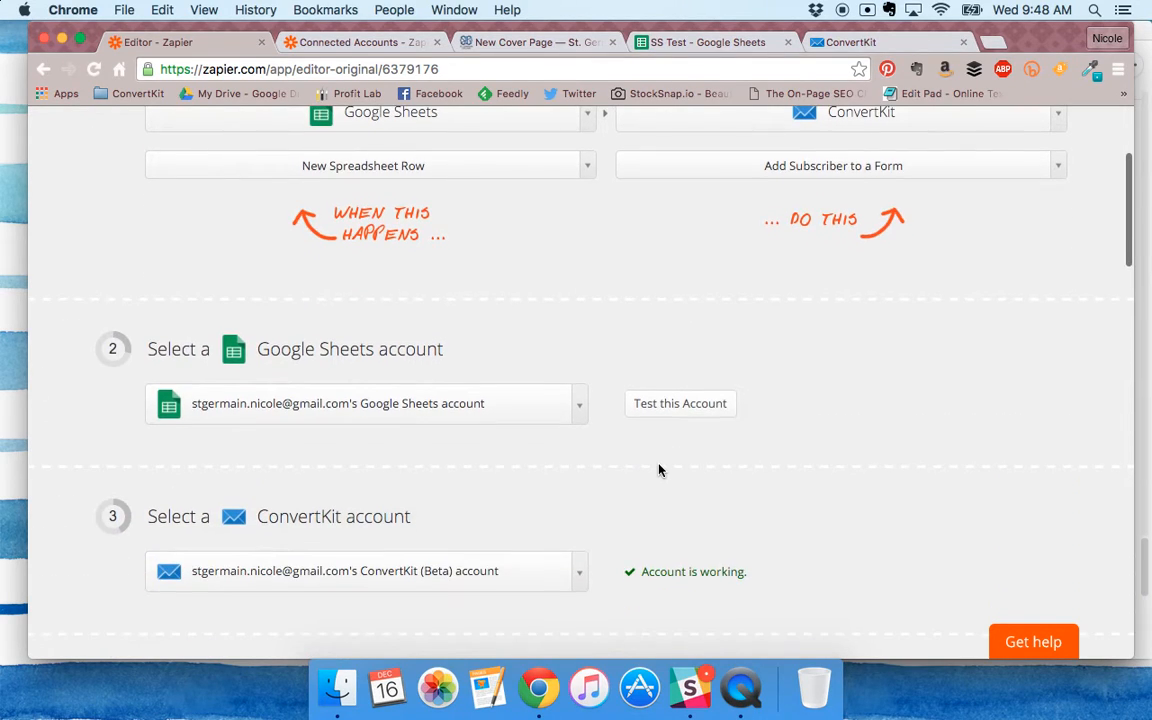
scroll(down, 3)
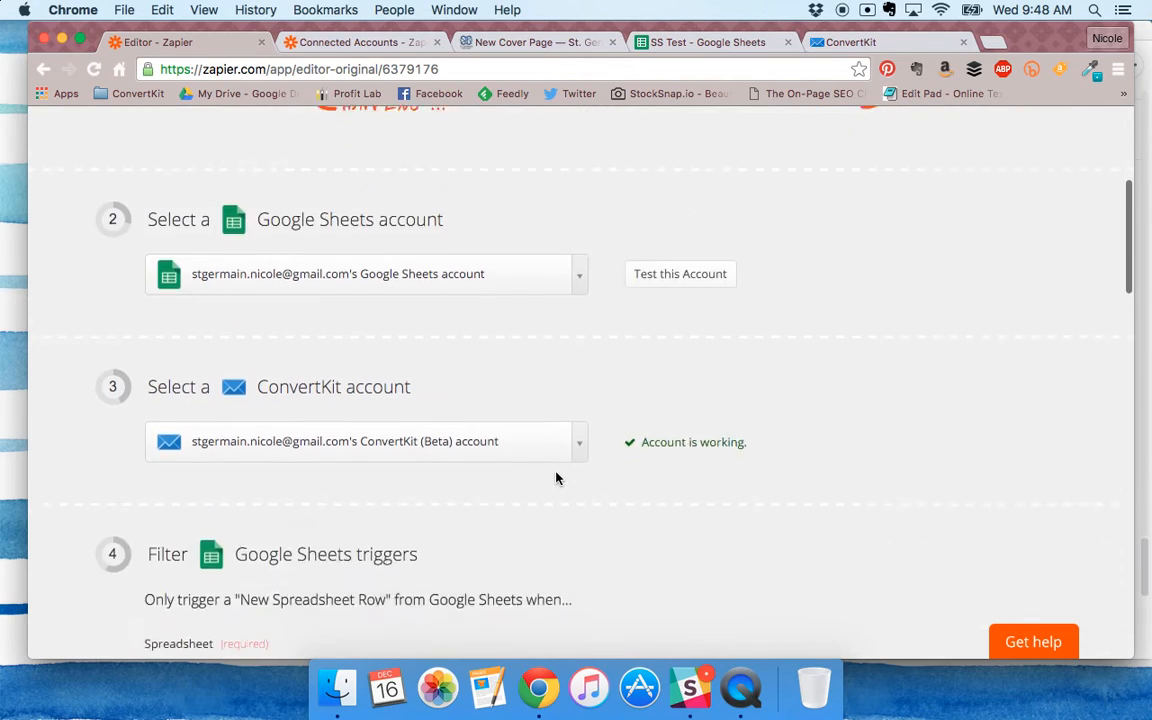
scroll(down, 3)
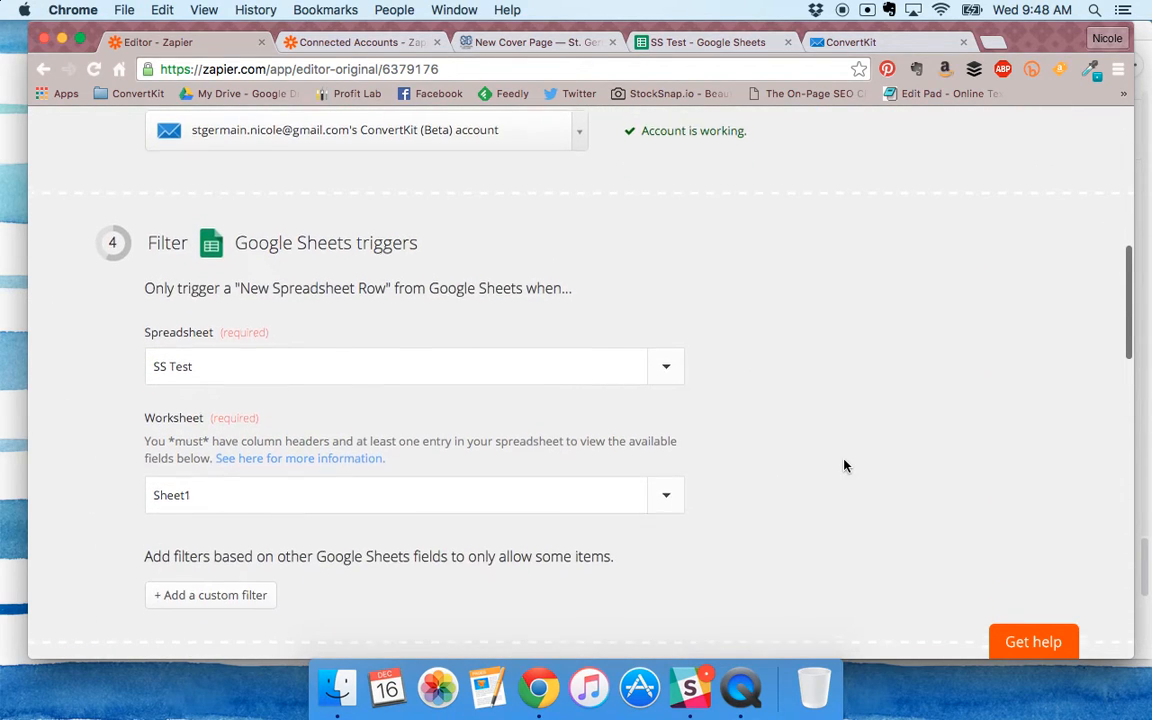
scroll(down, 3)
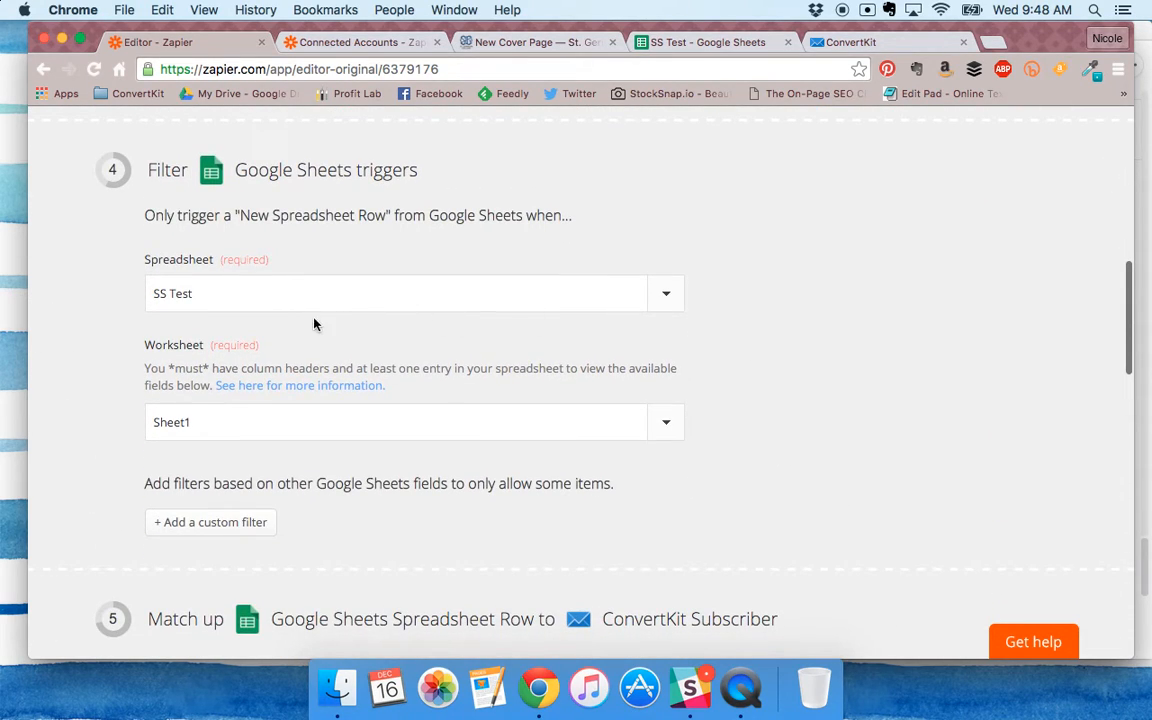
mouse_move(258, 460)
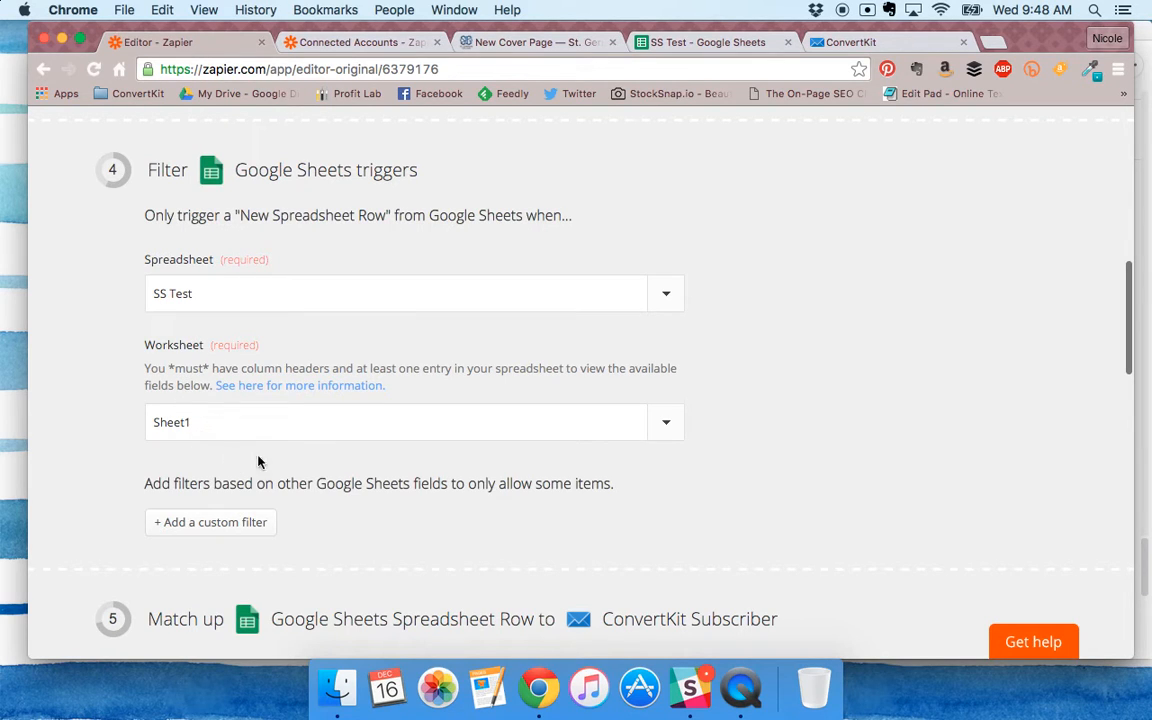
scroll(down, 3)
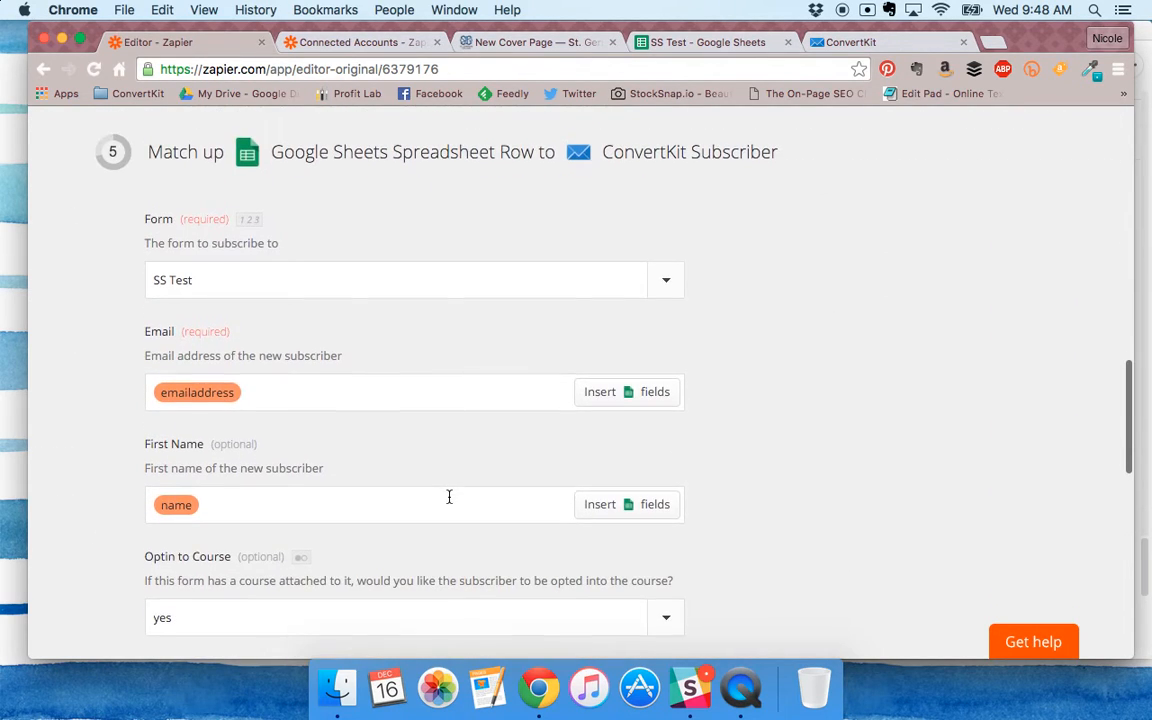
mouse_move(736, 360)
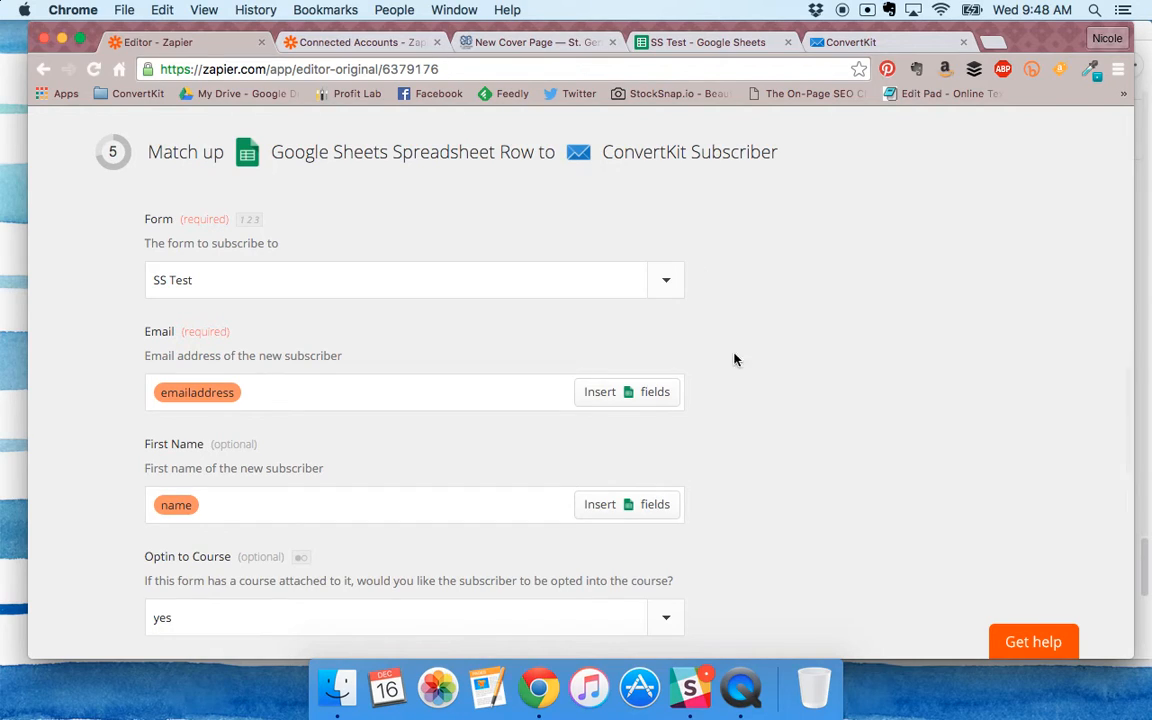
scroll(down, 3)
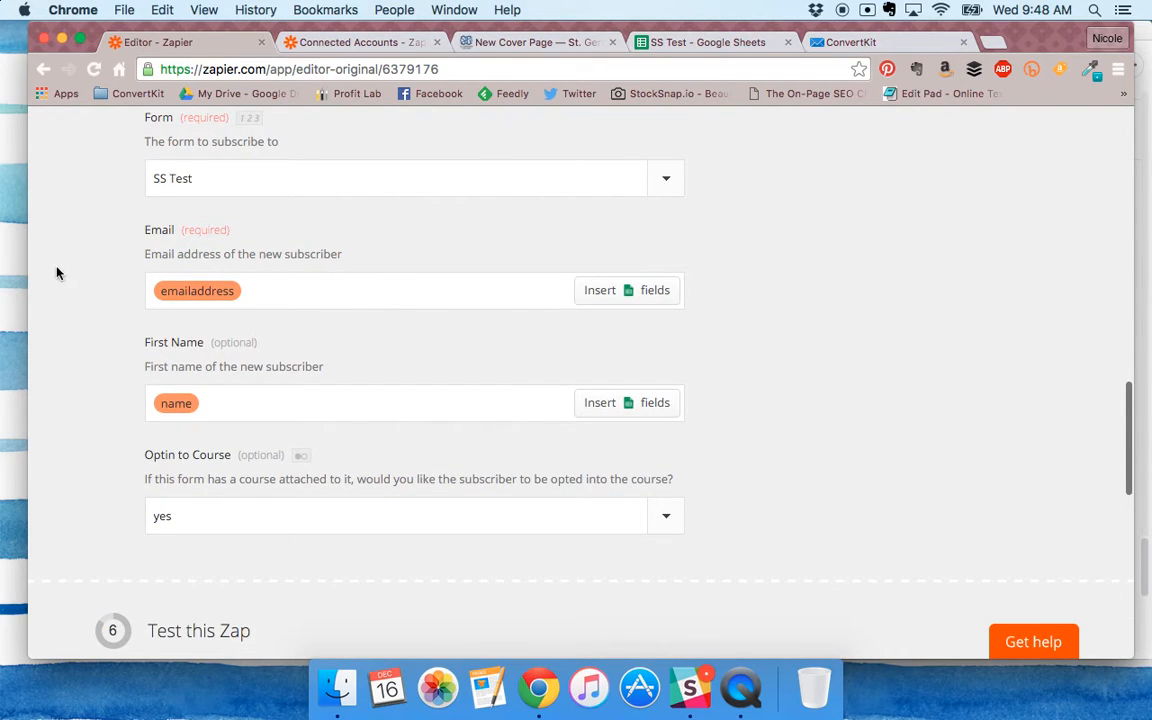
mouse_move(152, 248)
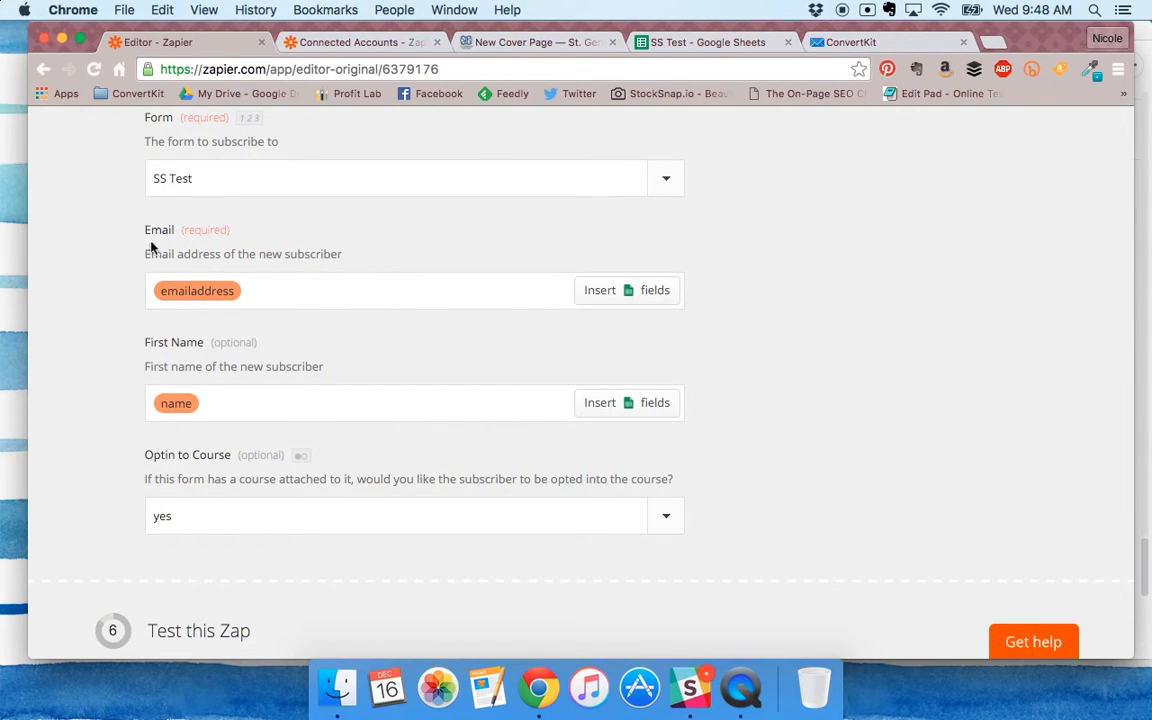
mouse_move(610, 300)
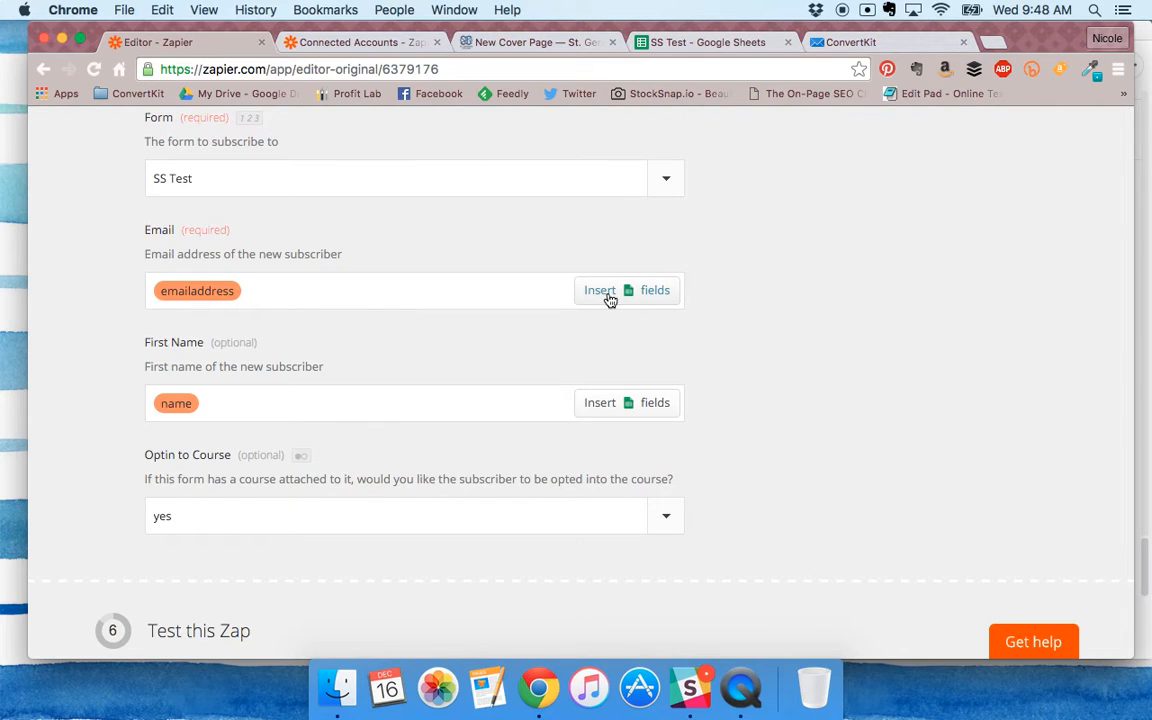
click(600, 290)
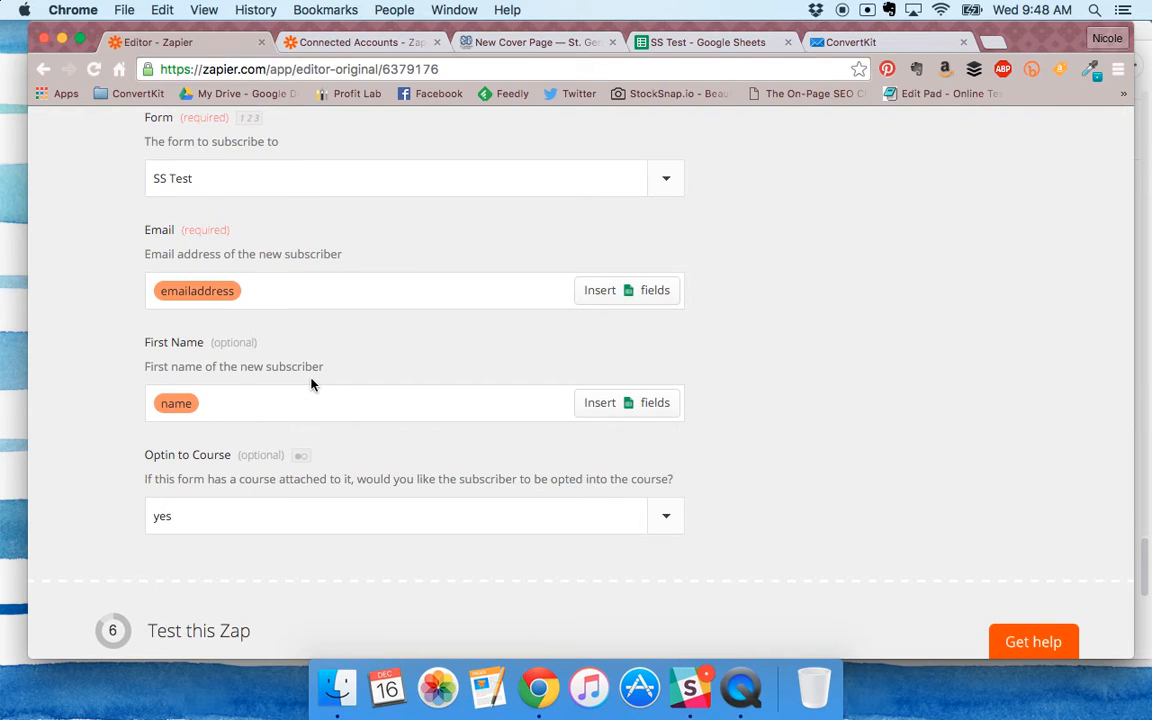
scroll(down, 3)
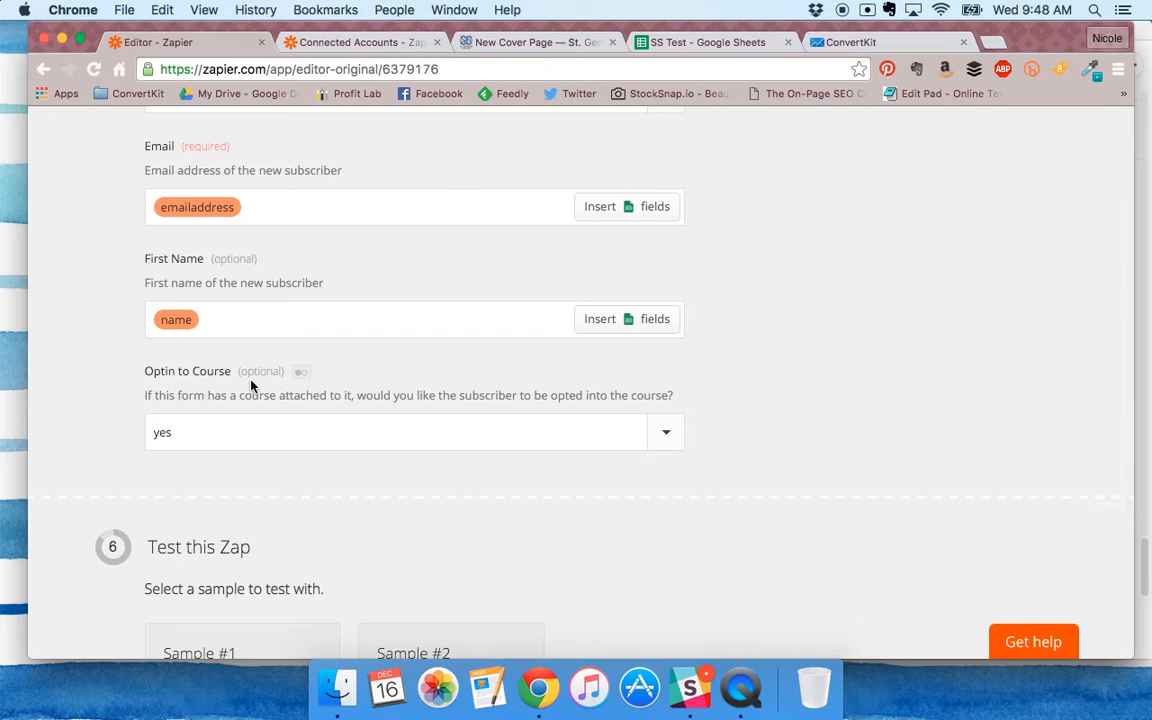
mouse_move(182, 428)
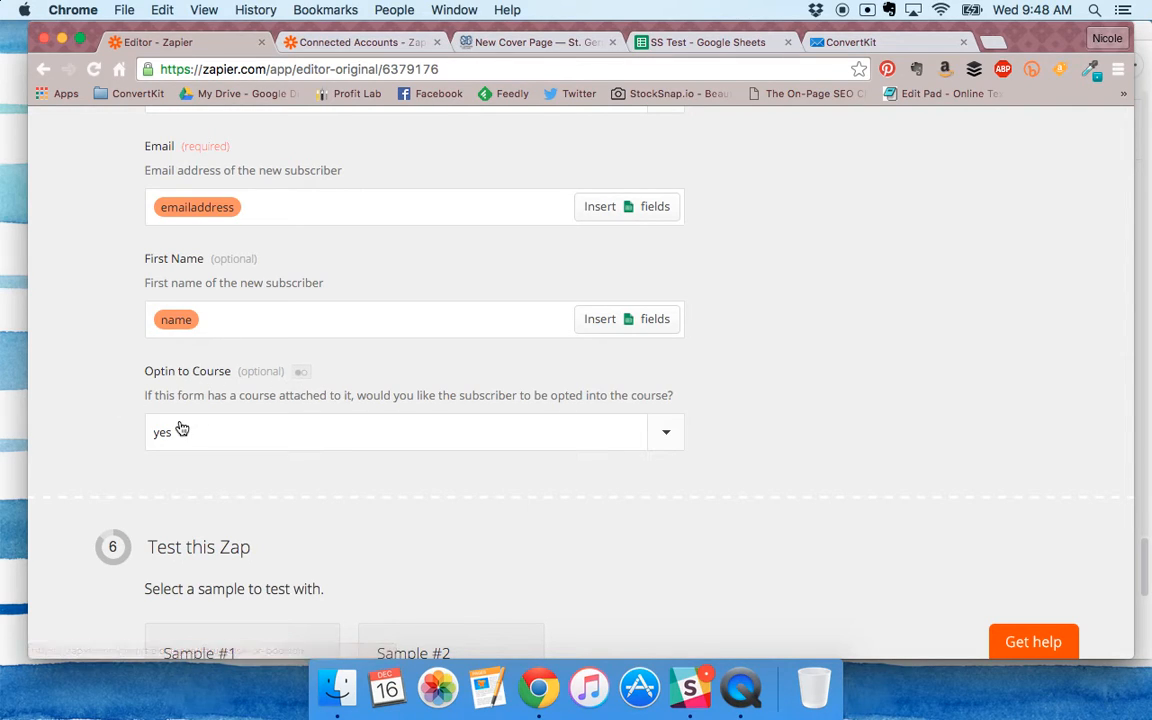
mouse_move(180, 430)
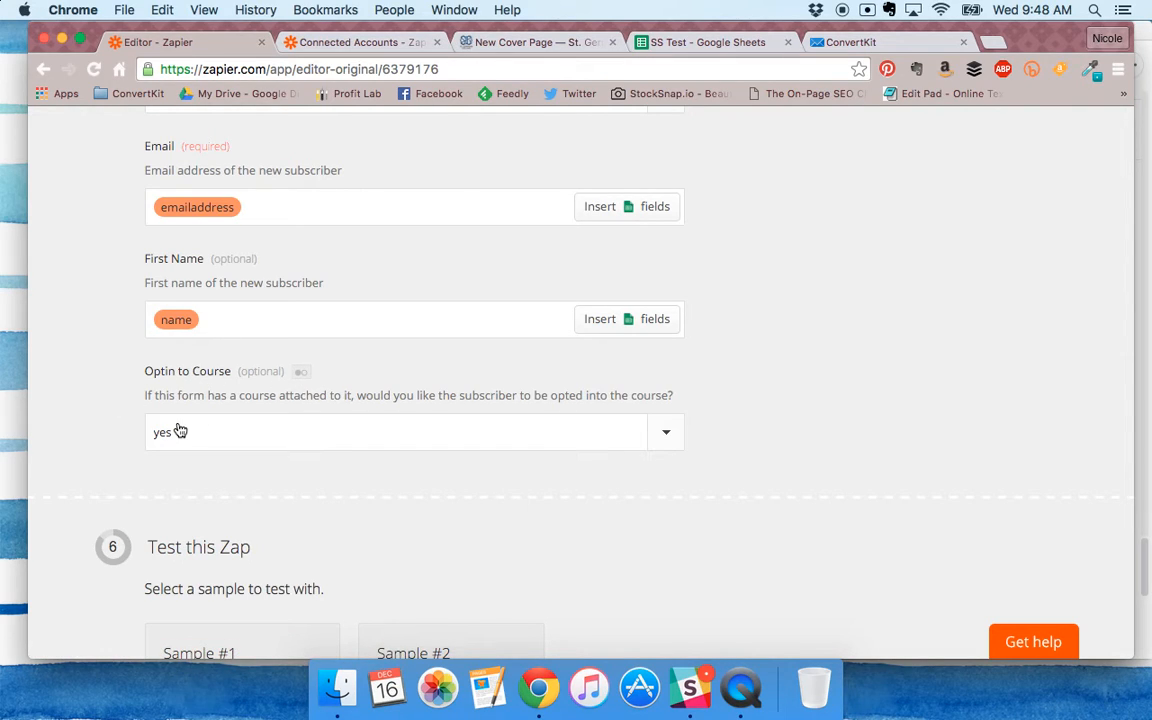
click(410, 432)
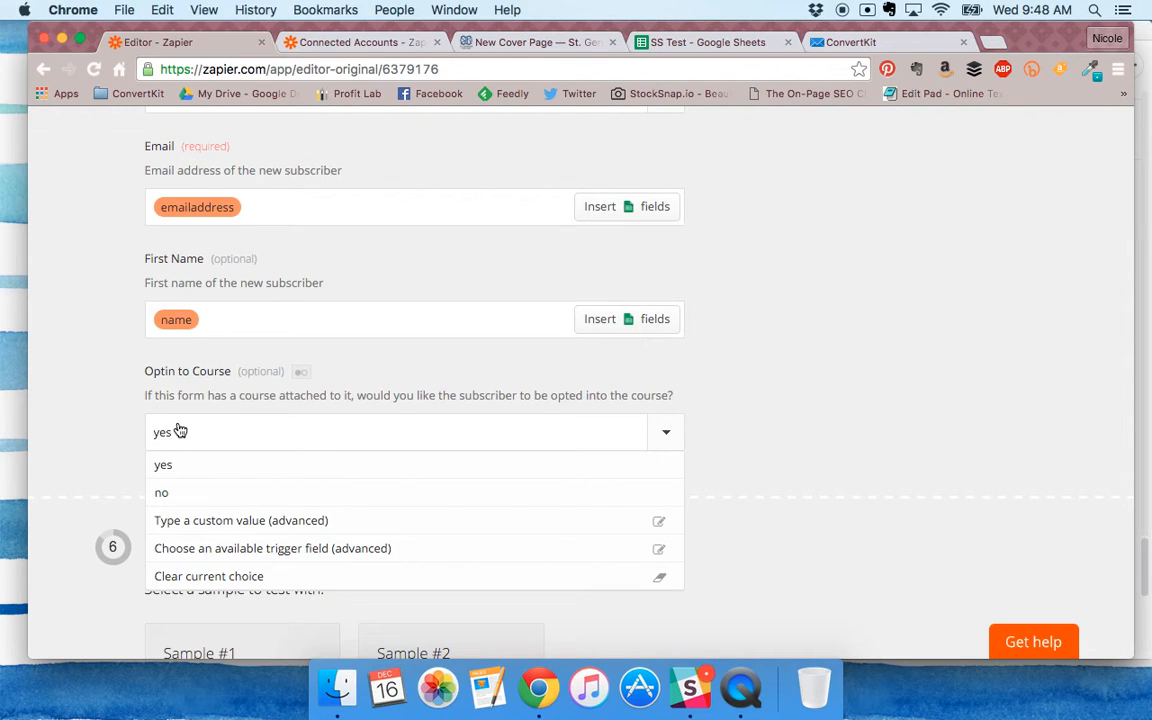
click(164, 464)
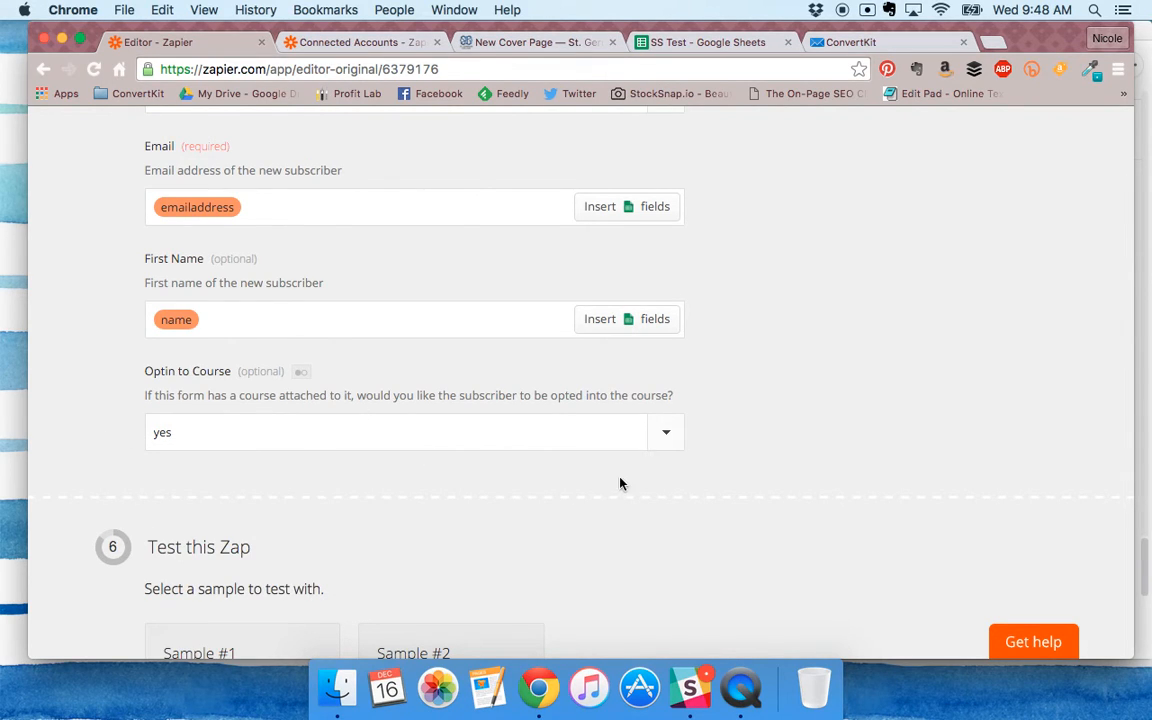
scroll(down, 3)
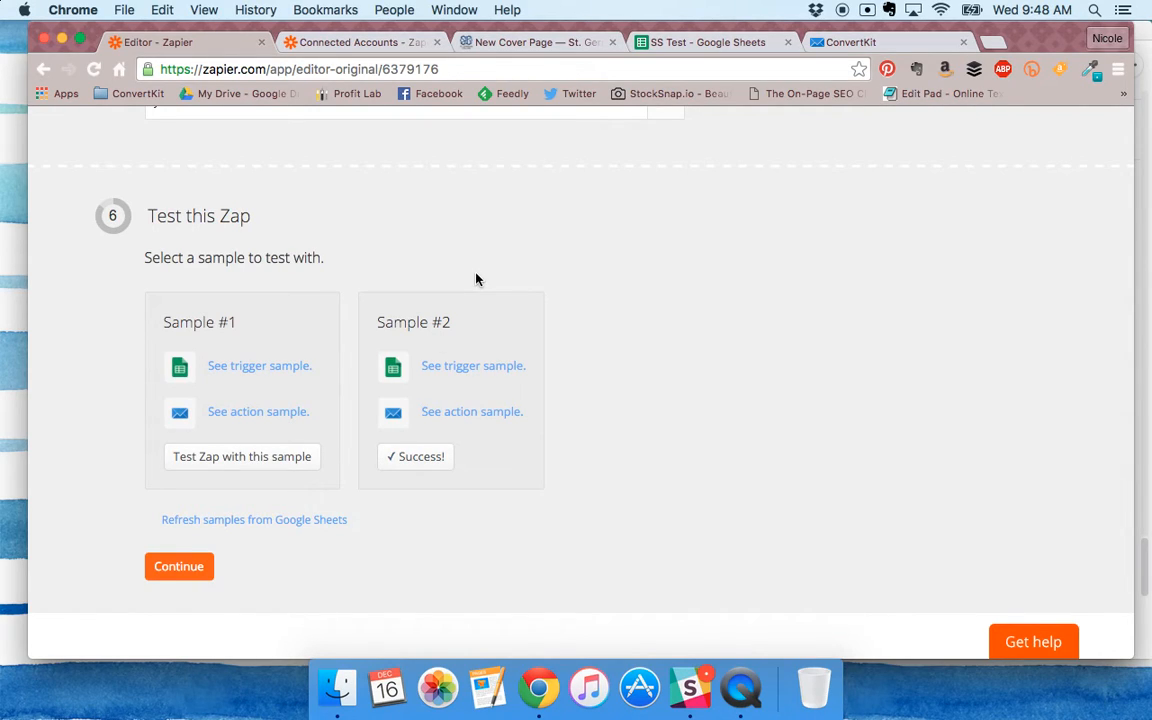
mouse_move(472, 300)
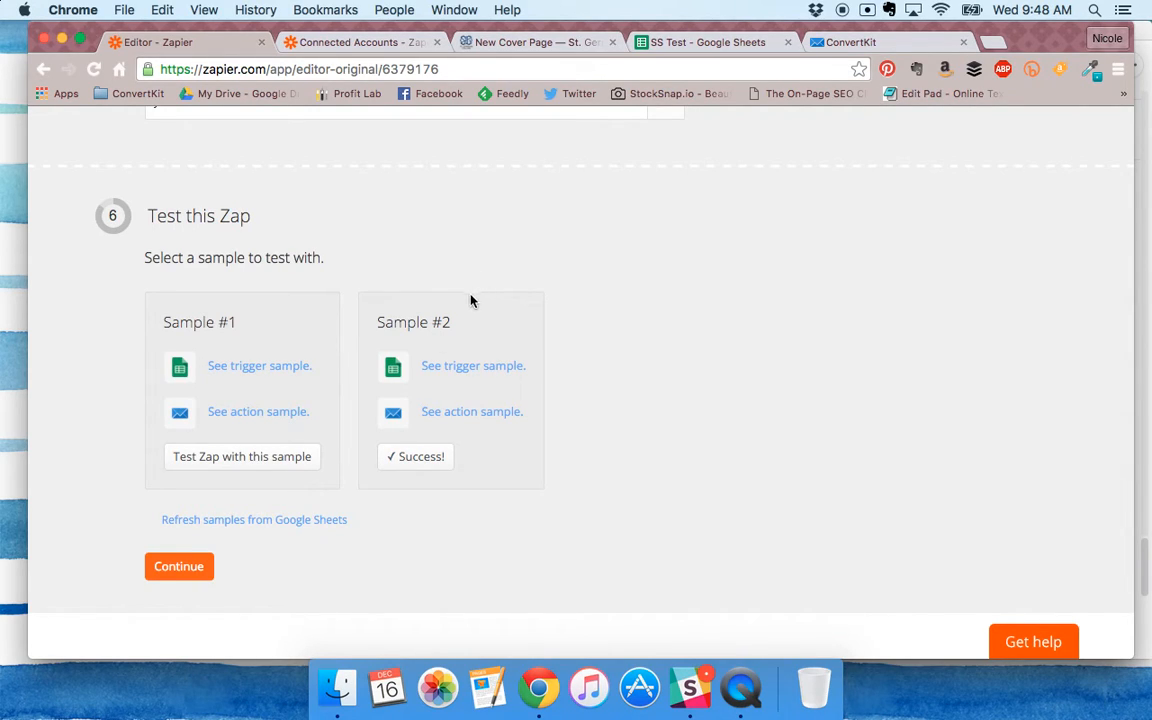
mouse_move(448, 386)
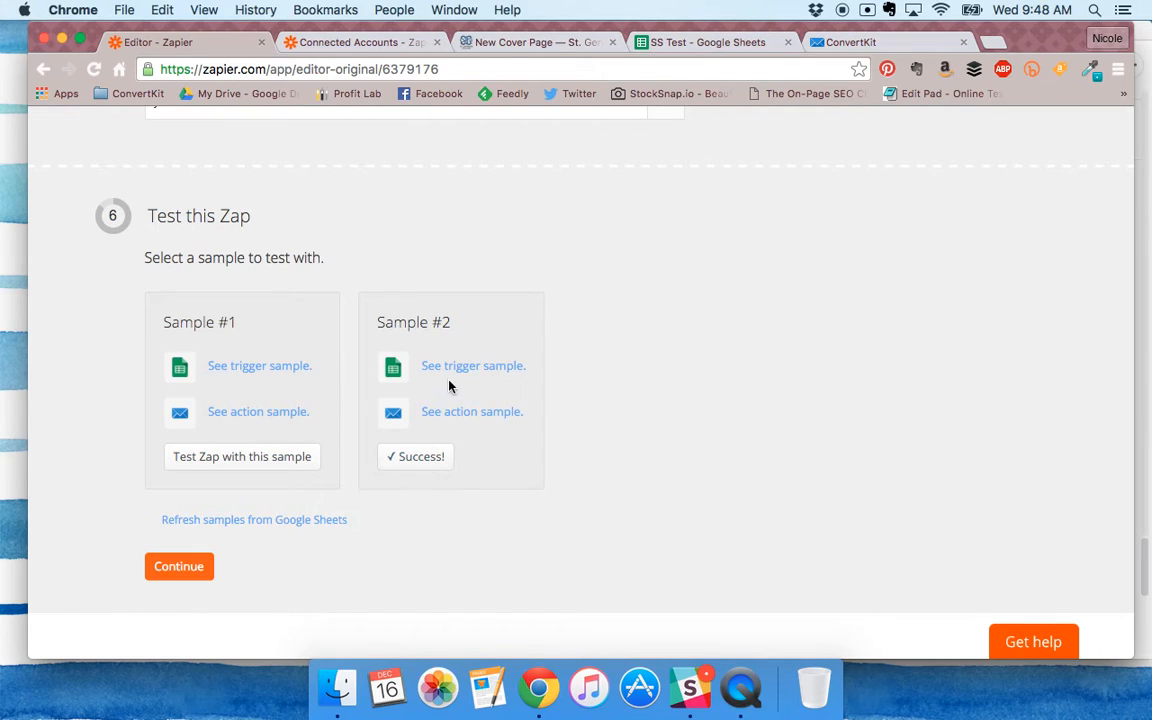
click(472, 364)
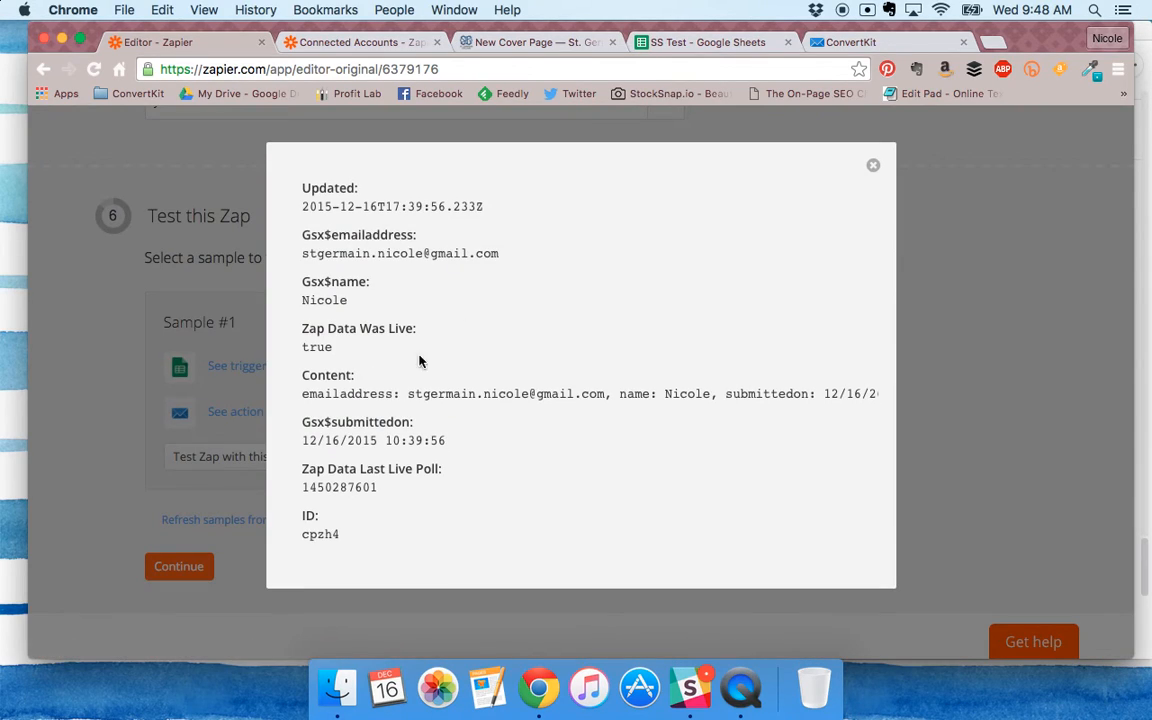
click(872, 164)
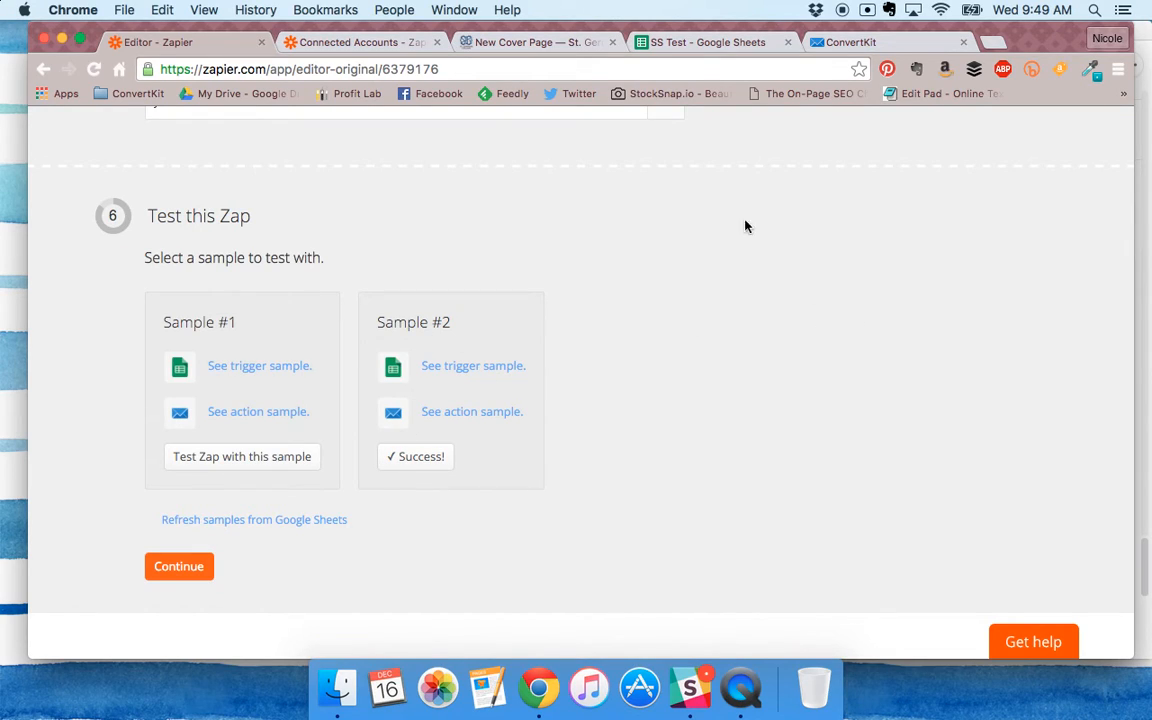
click(852, 42)
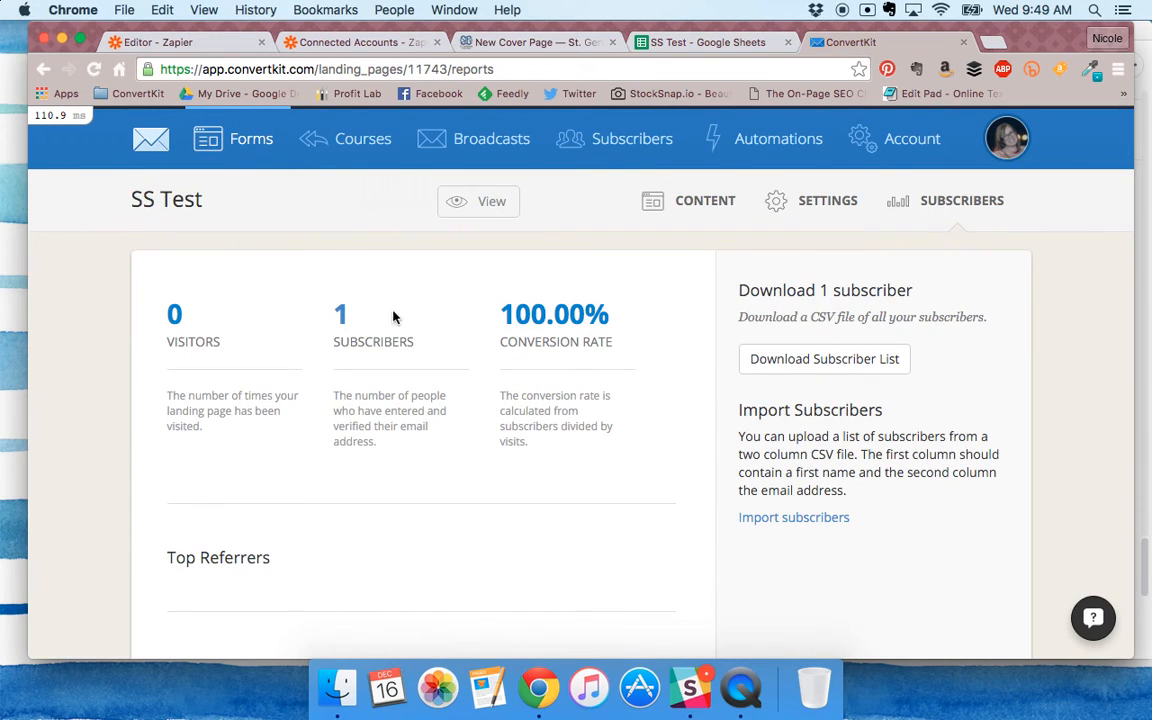
- Scroll the SS Test form report showing 1 subscriber at 100% conversion
scroll(down, 3)
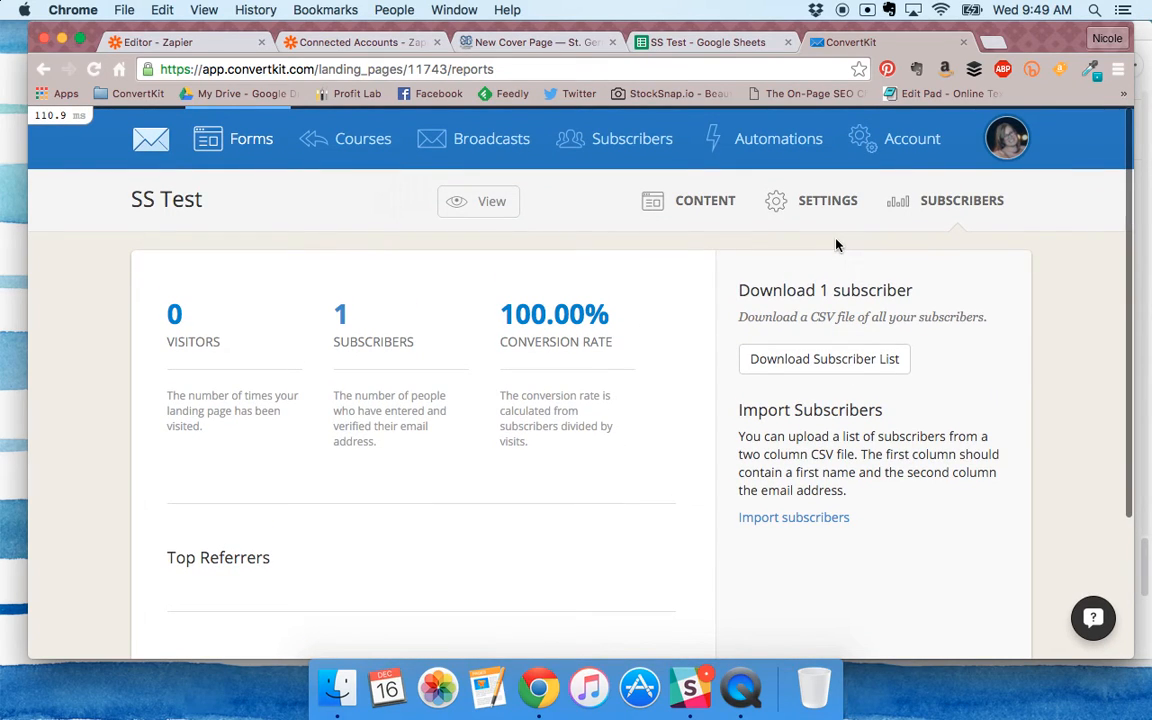
mouse_move(650, 316)
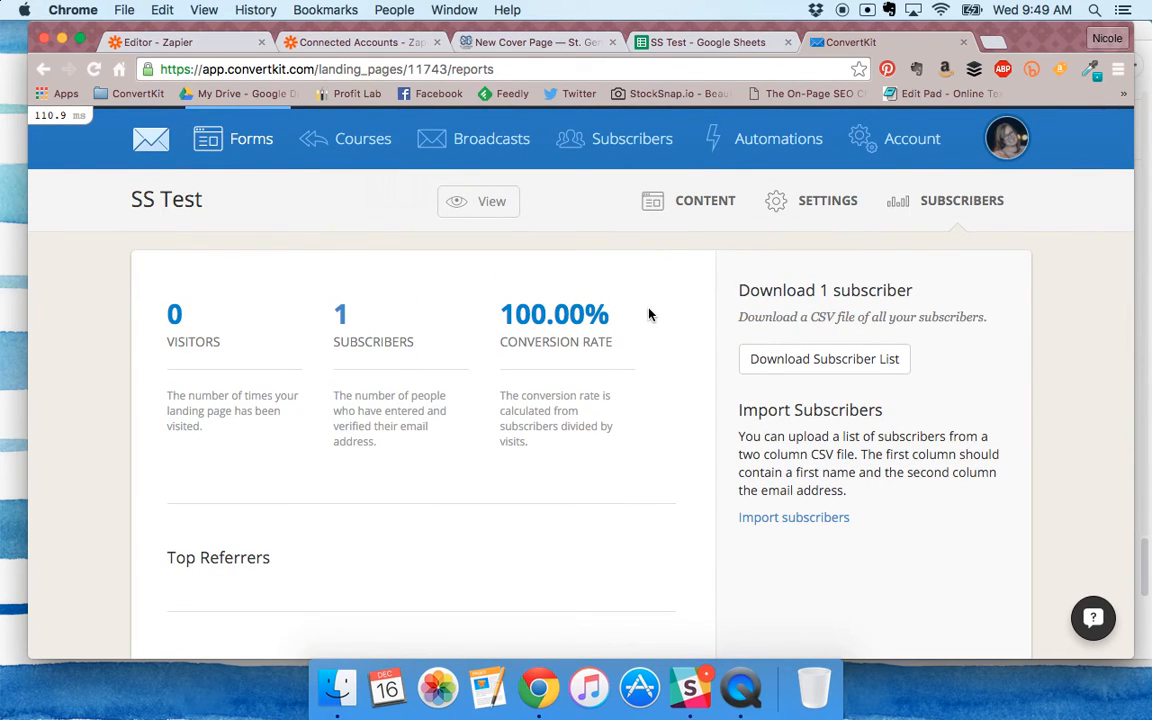